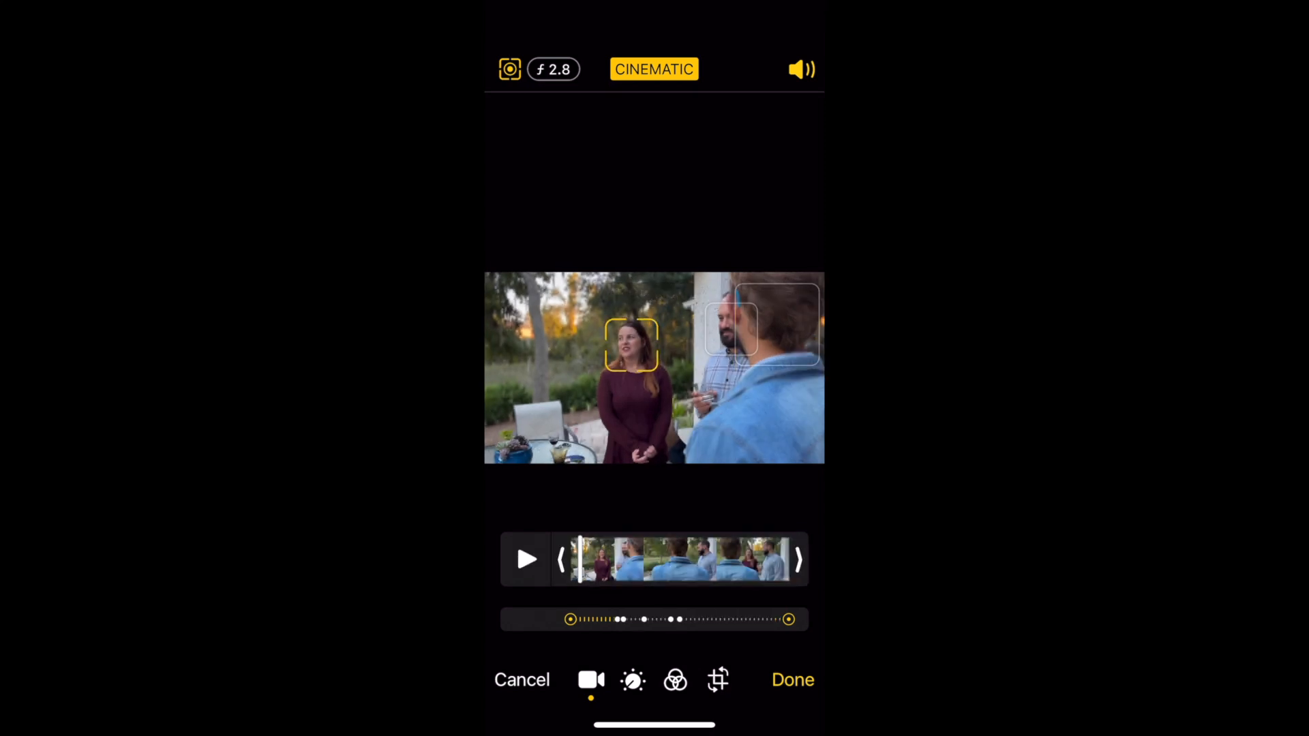
Lock focus on the woman's face, play to verify, and save the focus edit.
{"action": "left_click", "coordinate": [632, 346]}
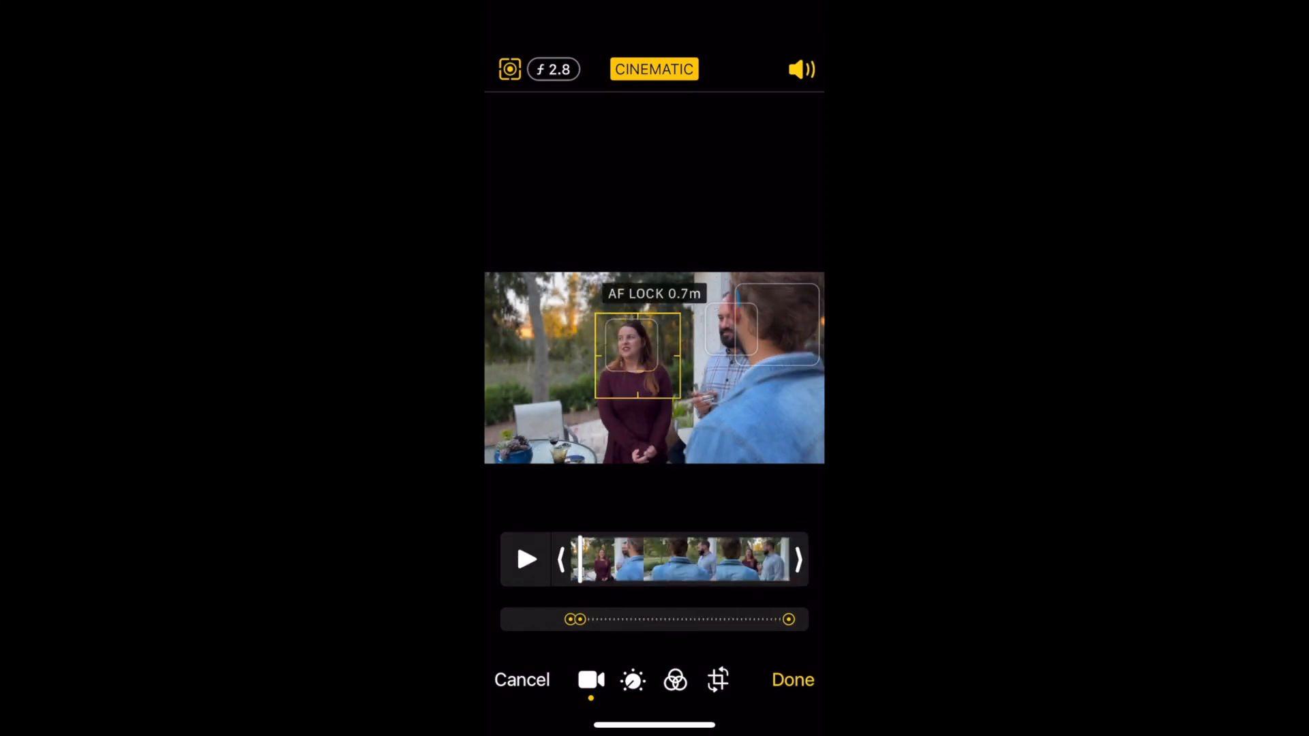
{"action": "left_click", "coordinate": [525, 559]}
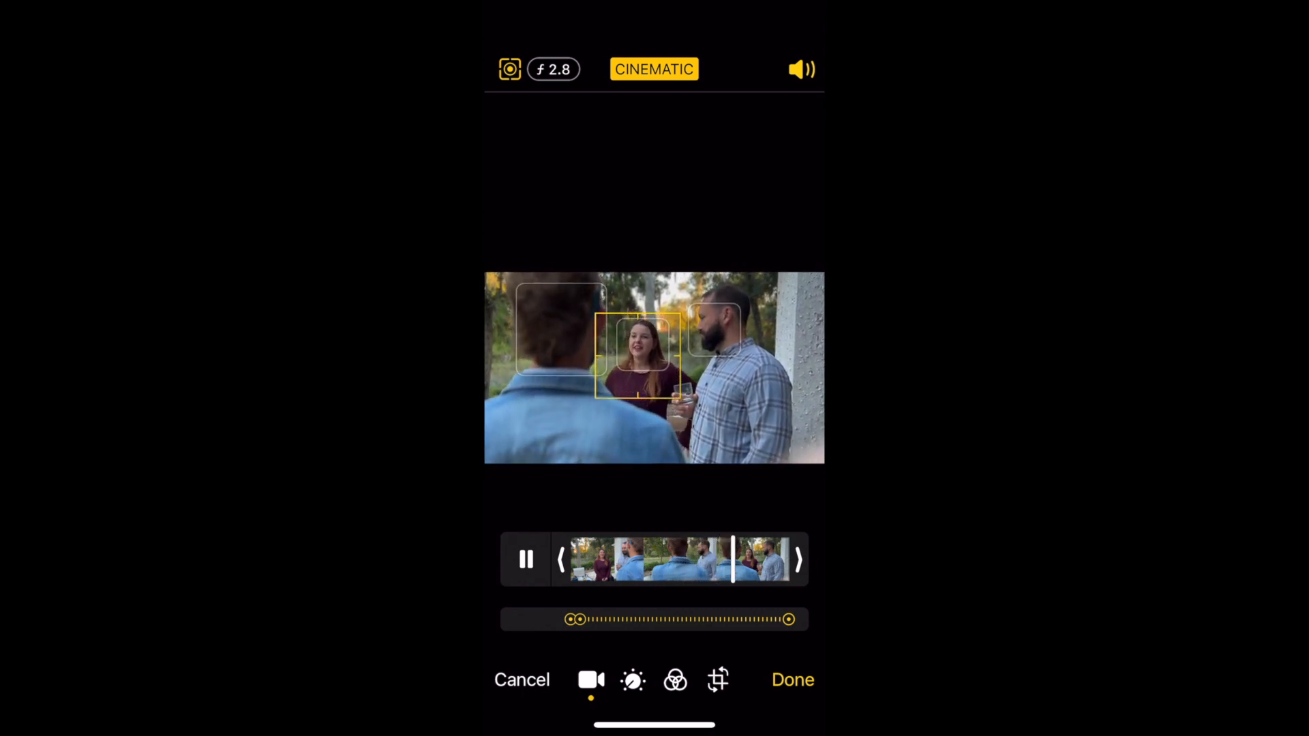
{"action": "left_click", "coordinate": [791, 680]}
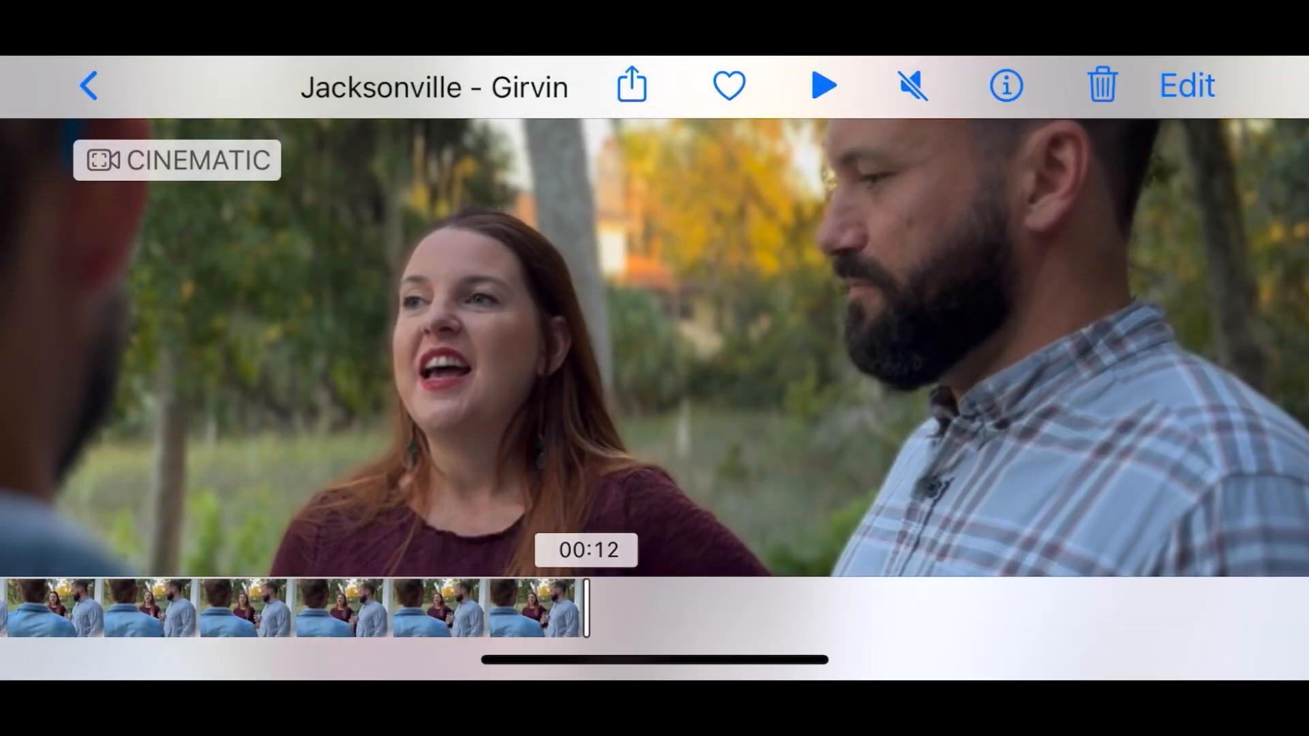
Scrub the saved clip back to 00:00 to review it from the start.
{"action": "left_click_drag", "start_coordinate": [584, 607], "coordinate": [654, 607]}
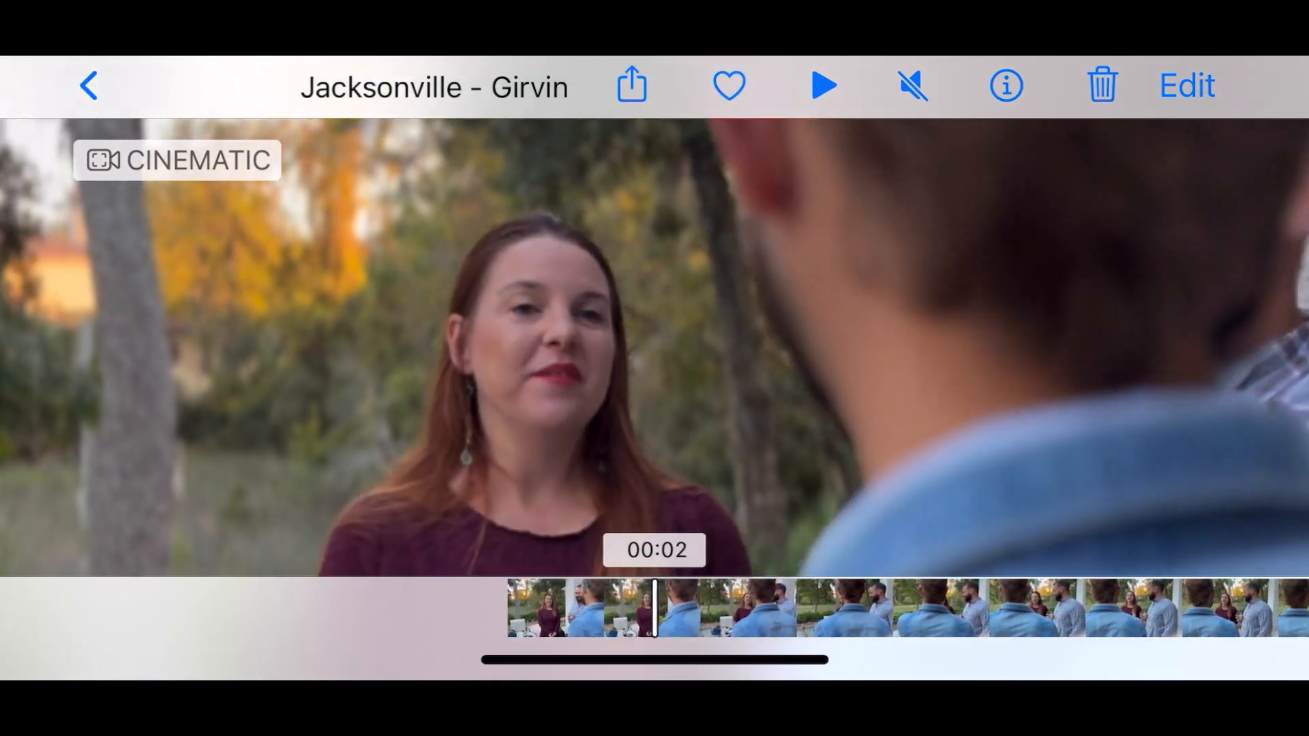
{"action": "left_click_drag", "start_coordinate": [654, 608], "coordinate": [684, 607]}
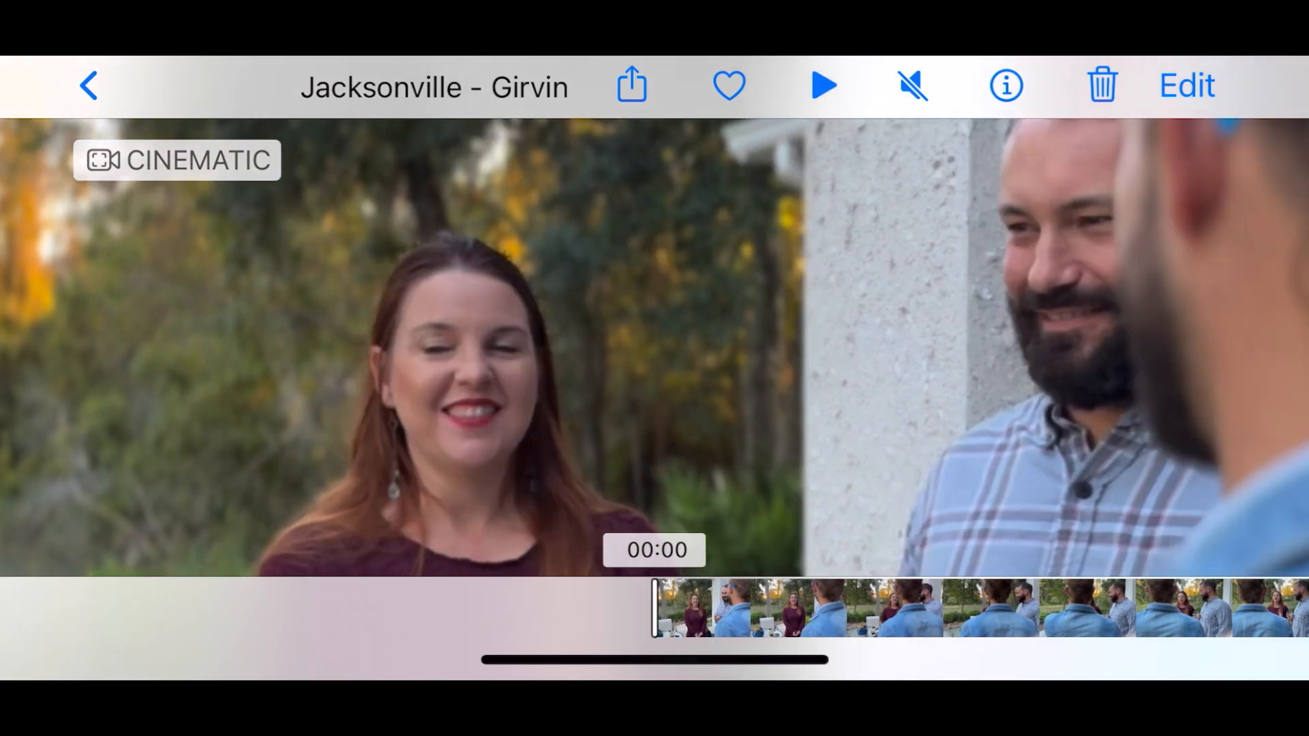
Share the desk Cinematic clip with All Photos Data switched on in the sharing options.
{"action": "left_click", "coordinate": [822, 85]}
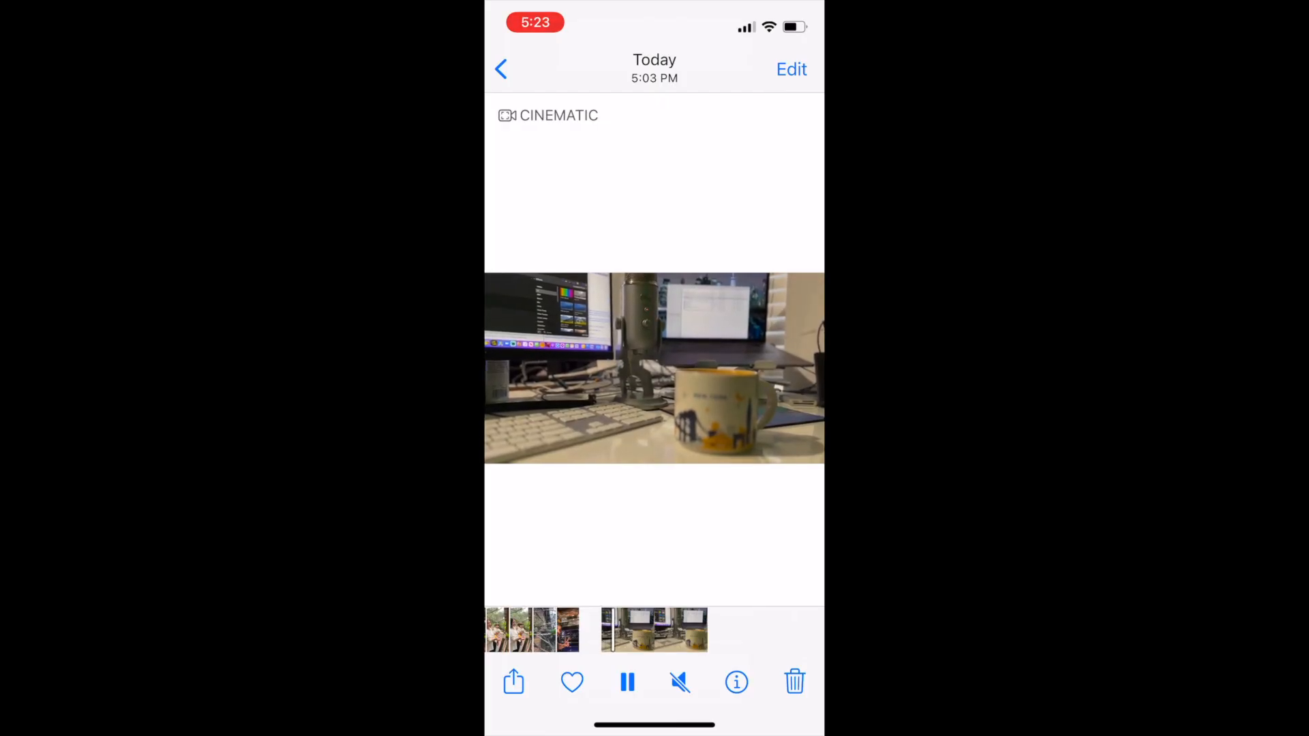
{"action": "left_click", "coordinate": [513, 681]}
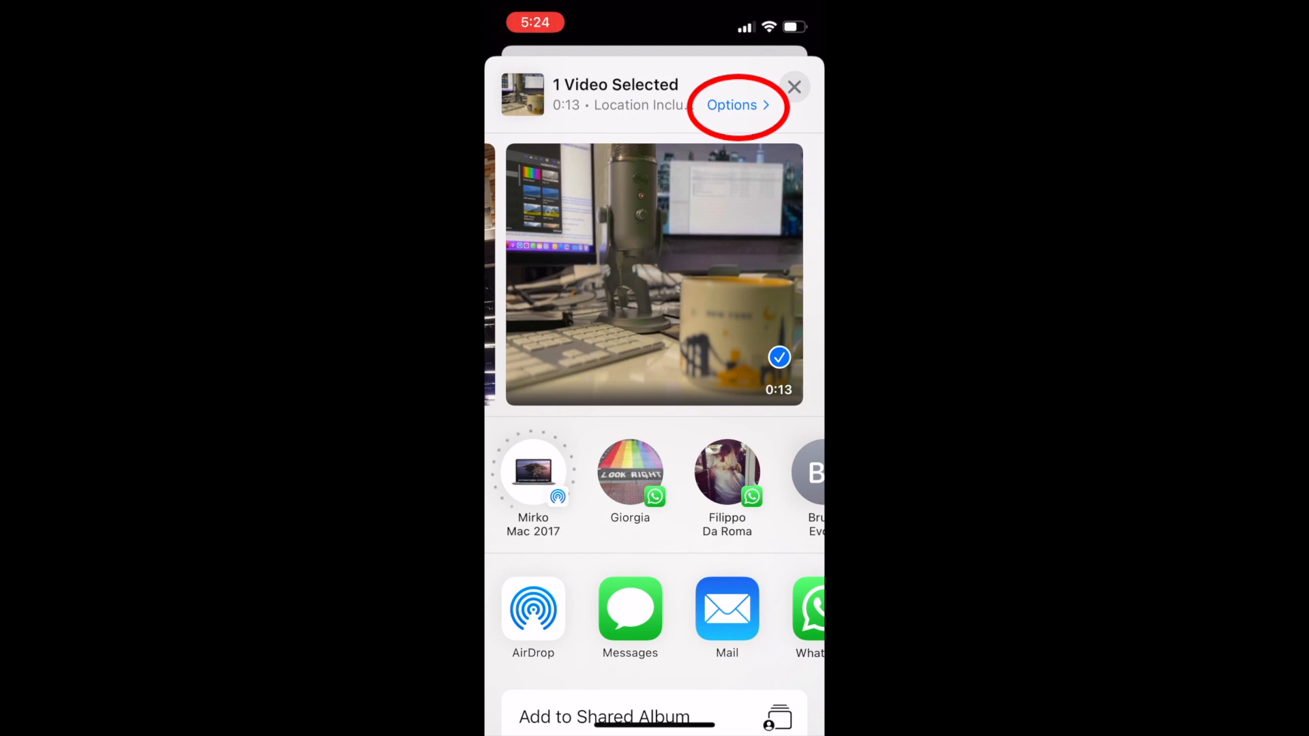
{"action": "left_click", "coordinate": [732, 104]}
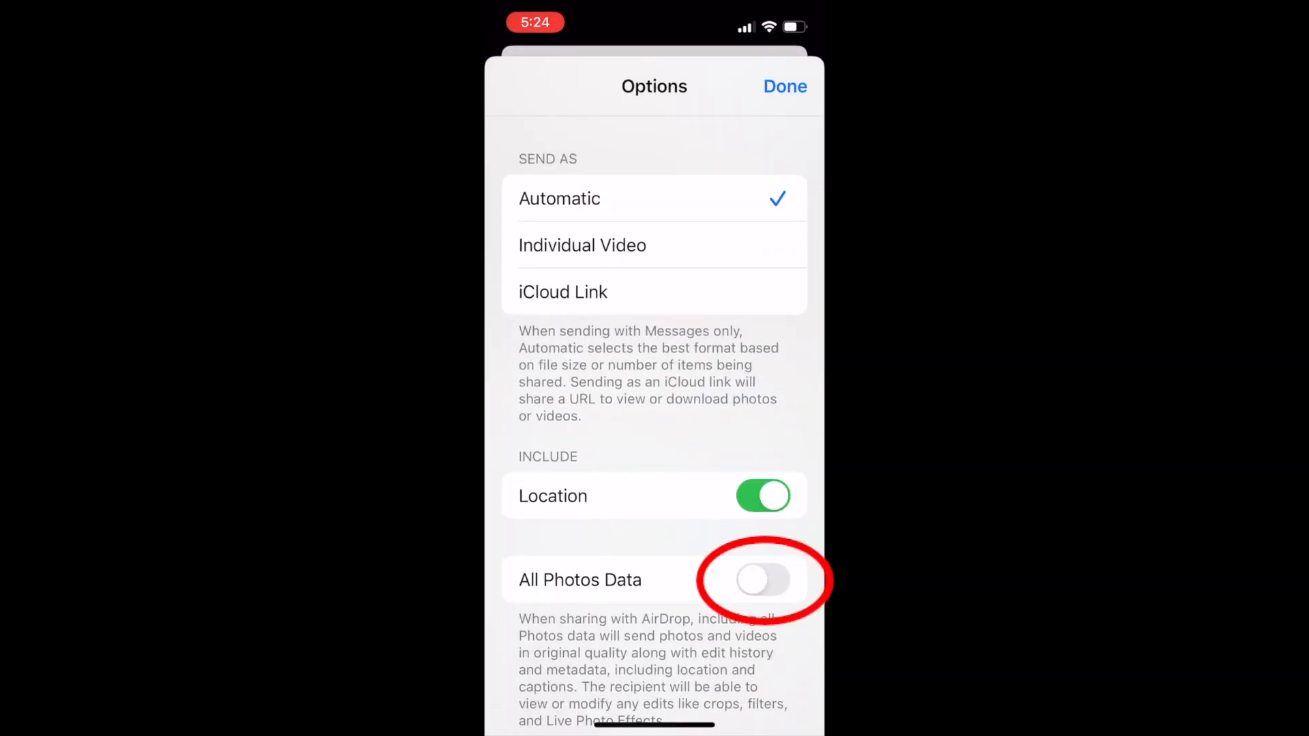
{"action": "left_click", "coordinate": [762, 580]}
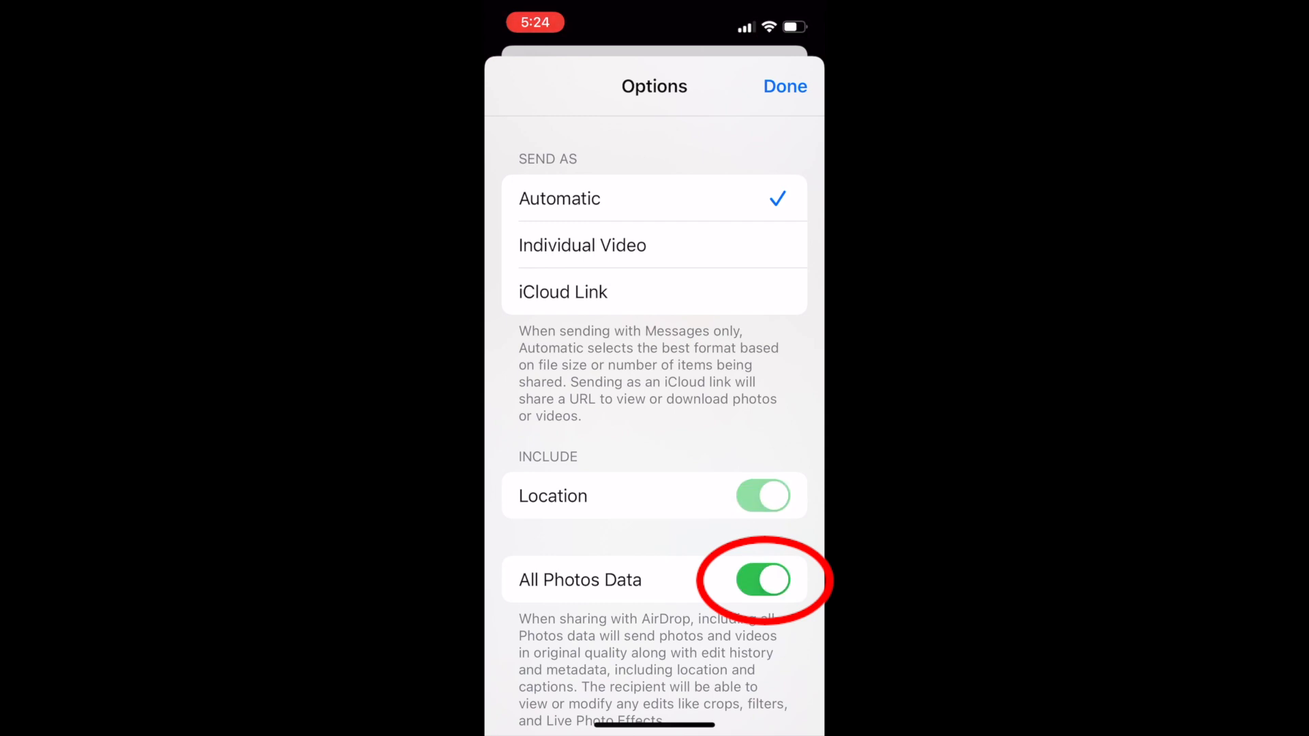
{"action": "left_click", "coordinate": [784, 86]}
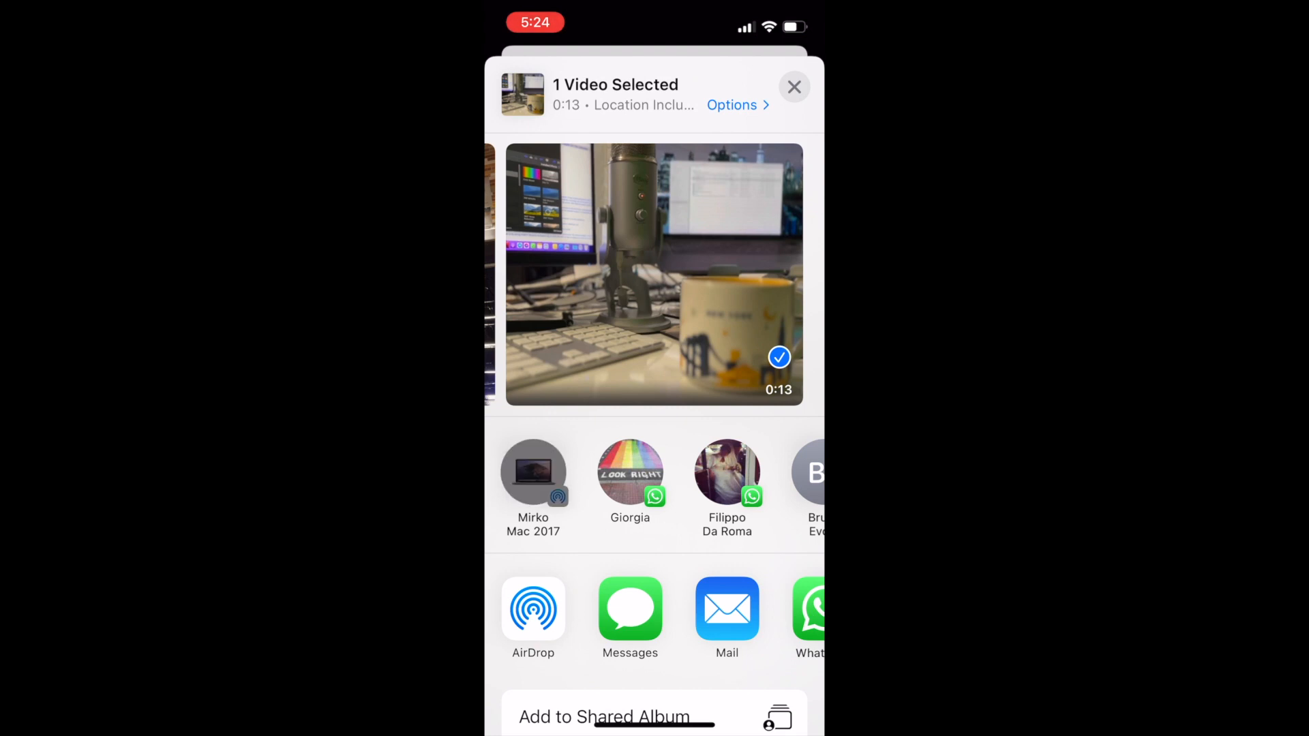
AirDrop the clip to the nearby Mac.
{"action": "left_click", "coordinate": [532, 472]}
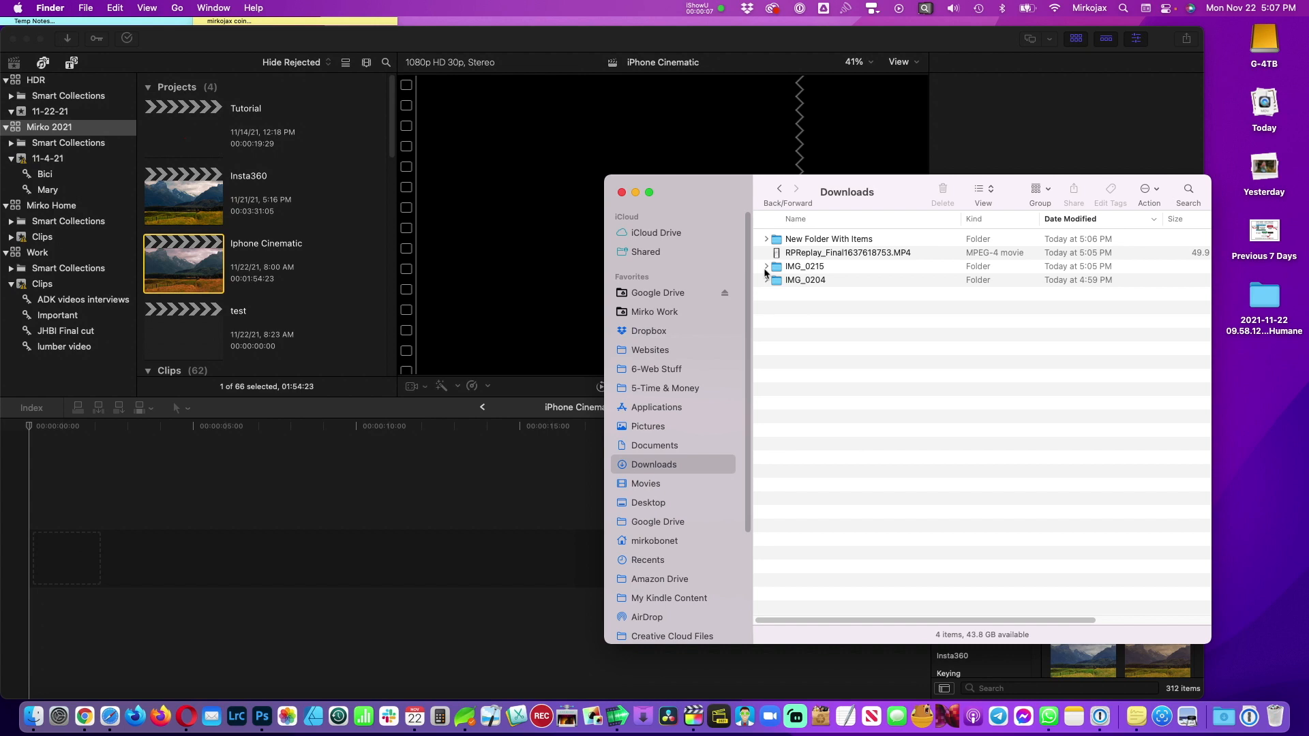
Expand the IMG_0215 folder in Downloads and pick out the original IMG_0215.MOV and edited IMG_E0215.mov.
{"action": "left_click", "coordinate": [765, 266]}
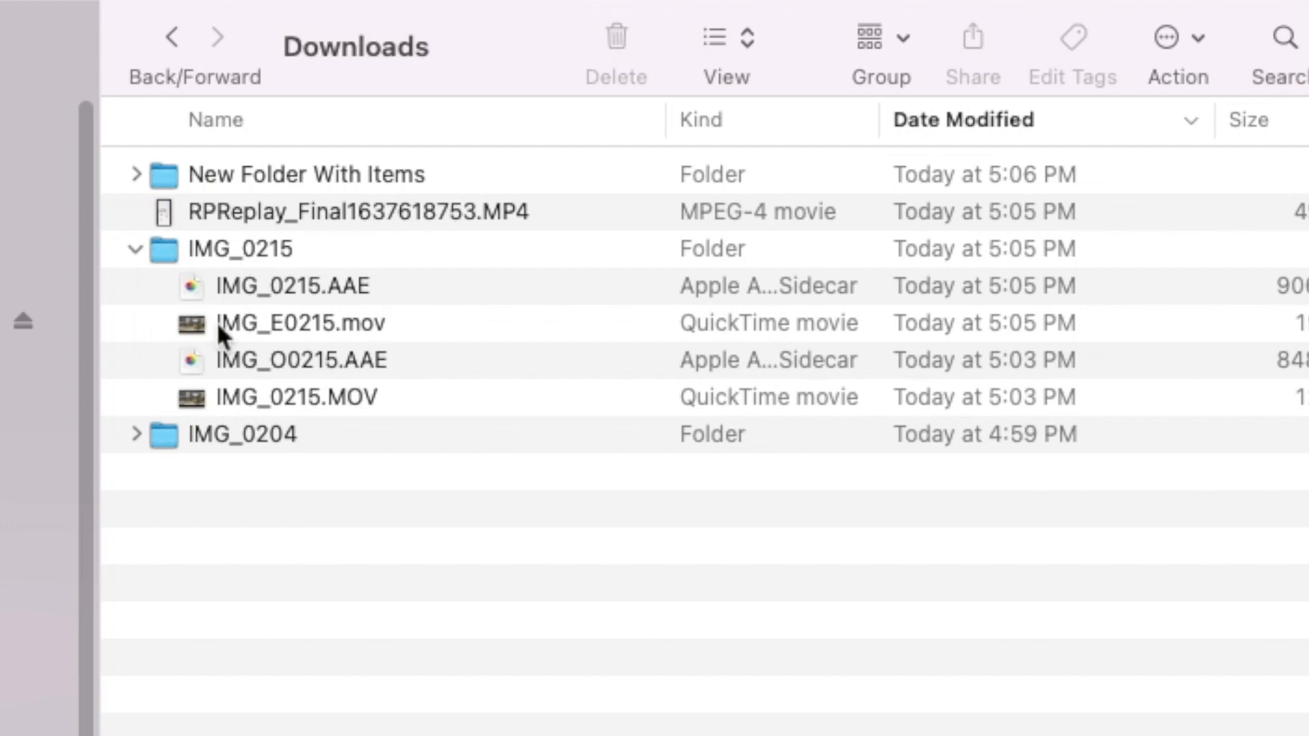
{"action": "mouse_move", "coordinate": [286, 346]}
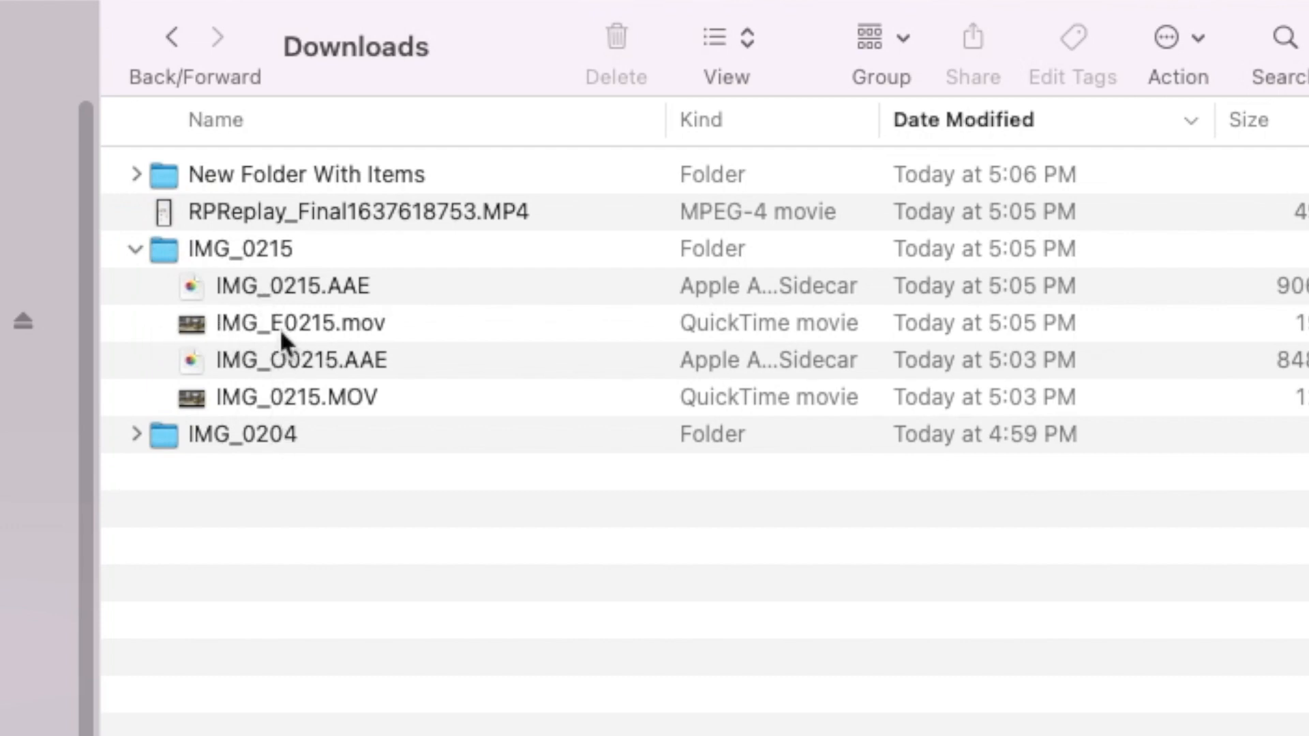
{"action": "left_click", "coordinate": [297, 397]}
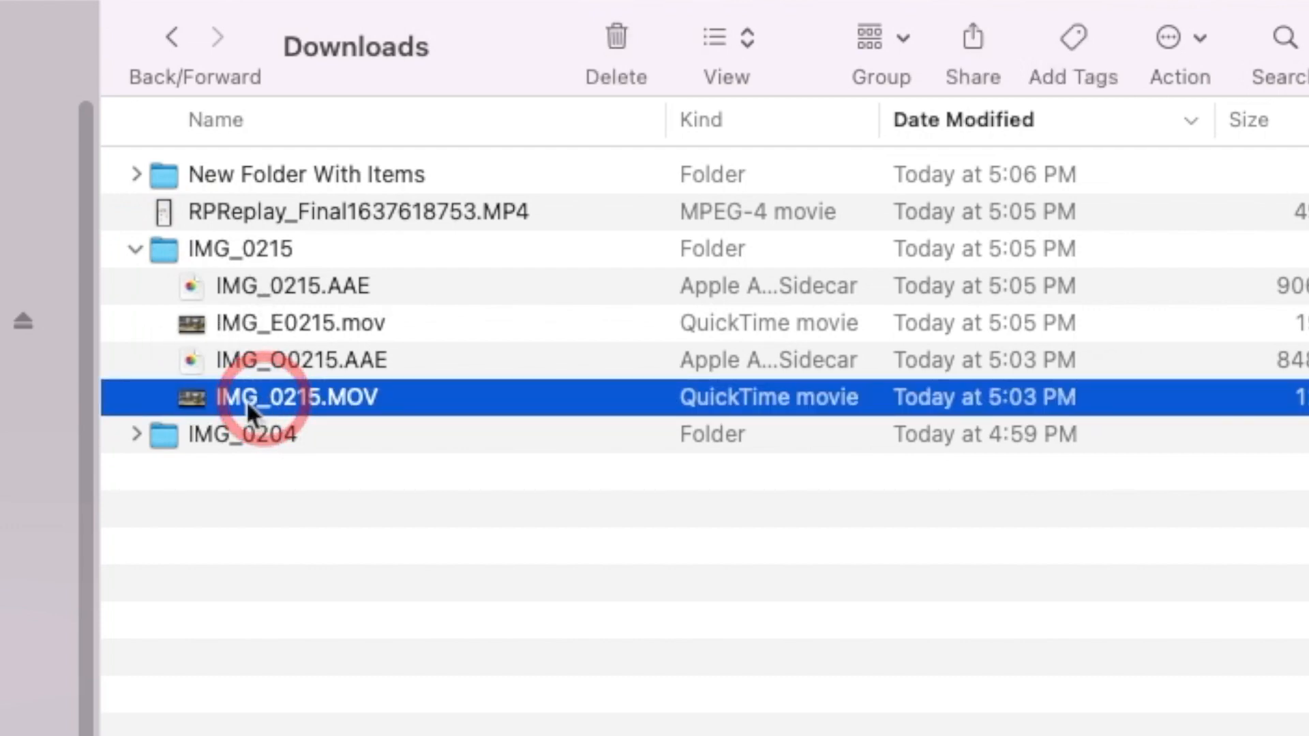
{"action": "left_click", "coordinate": [297, 323]}
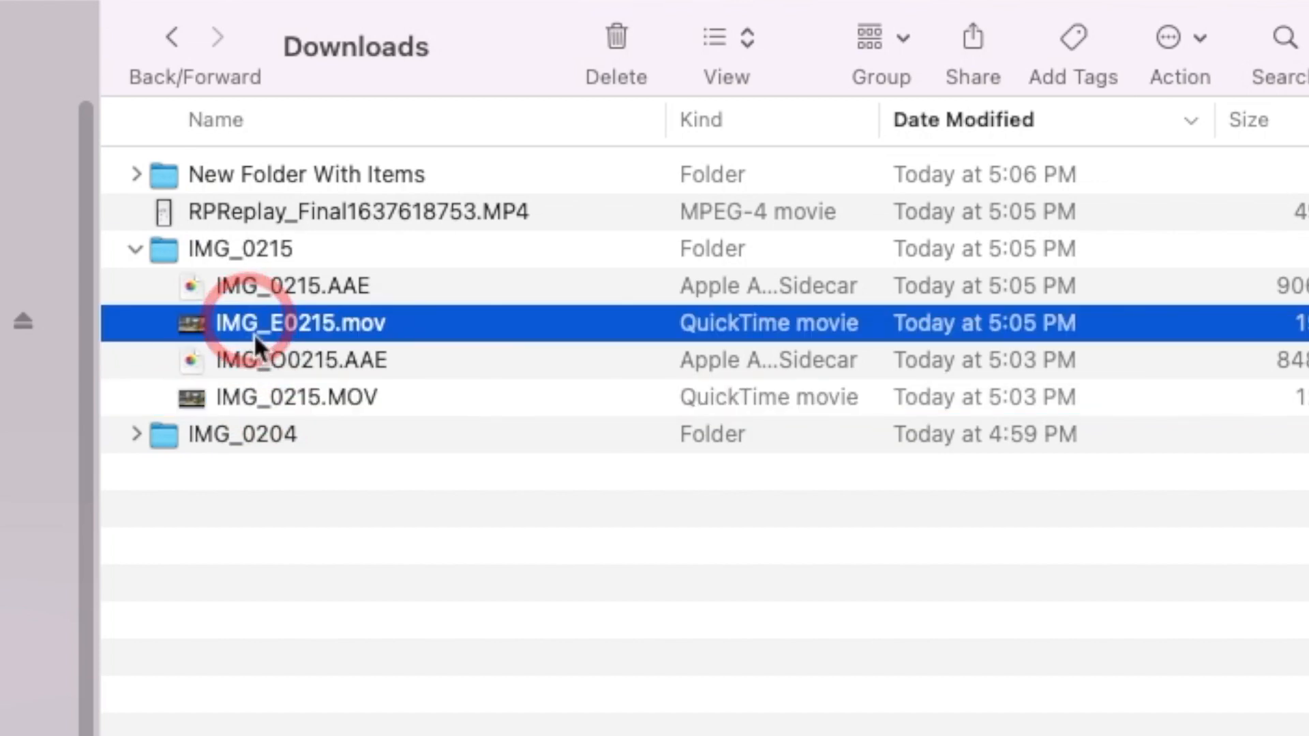
{"action": "left_click", "coordinate": [297, 397]}
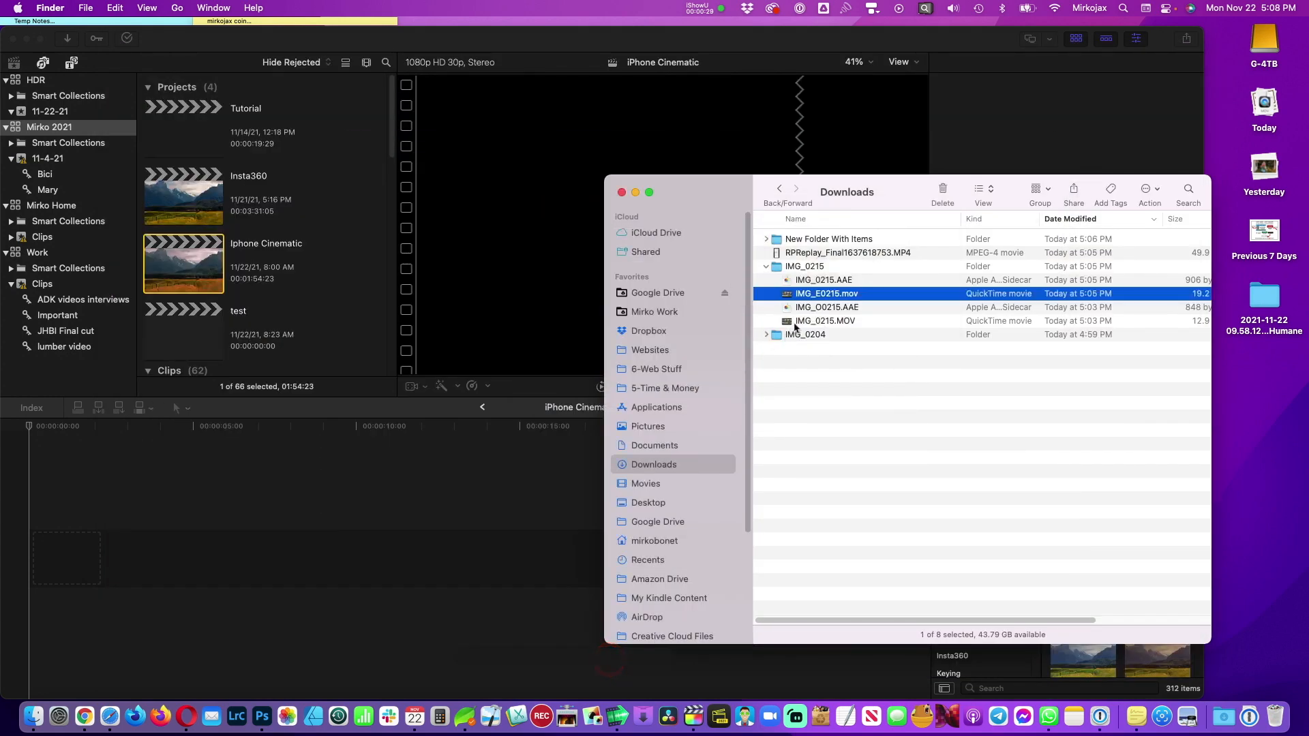
Switch to Final Cut Pro and acknowledge the 'files could not be relinked' alert.
{"action": "left_click", "coordinate": [824, 321]}
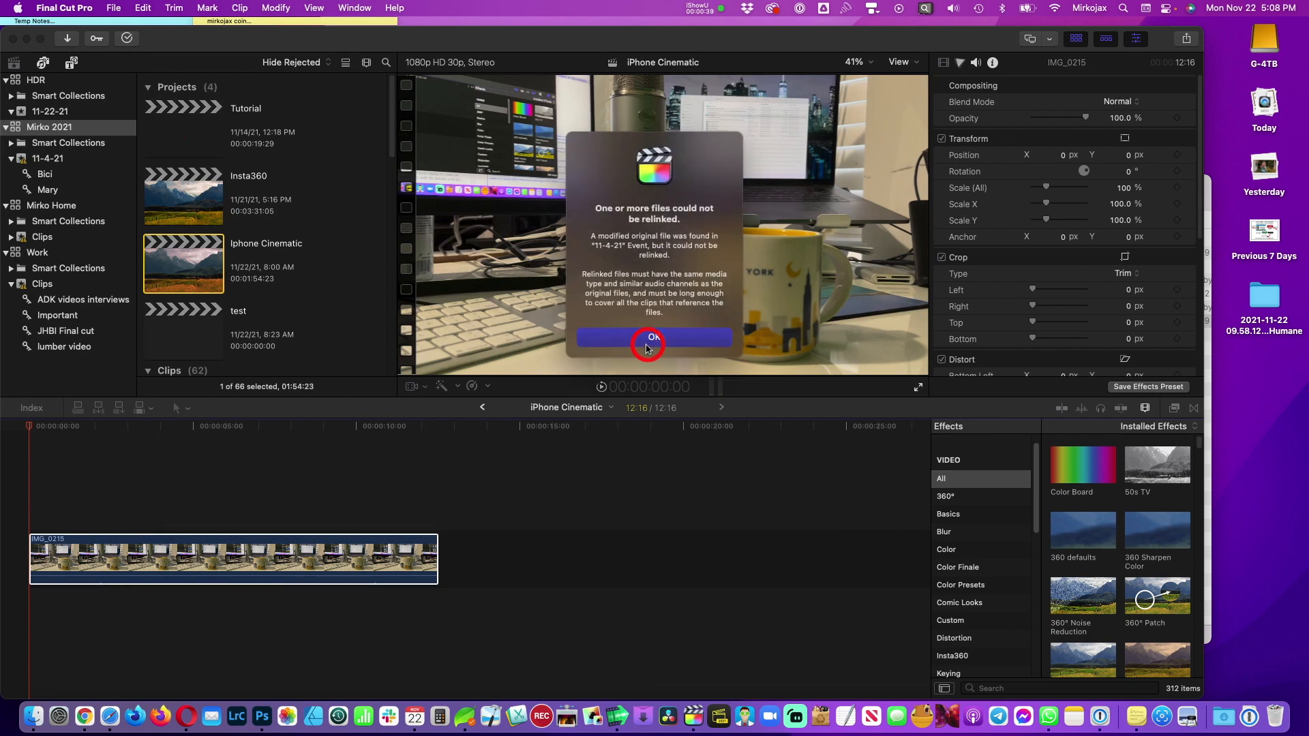
{"action": "left_click", "coordinate": [654, 337]}
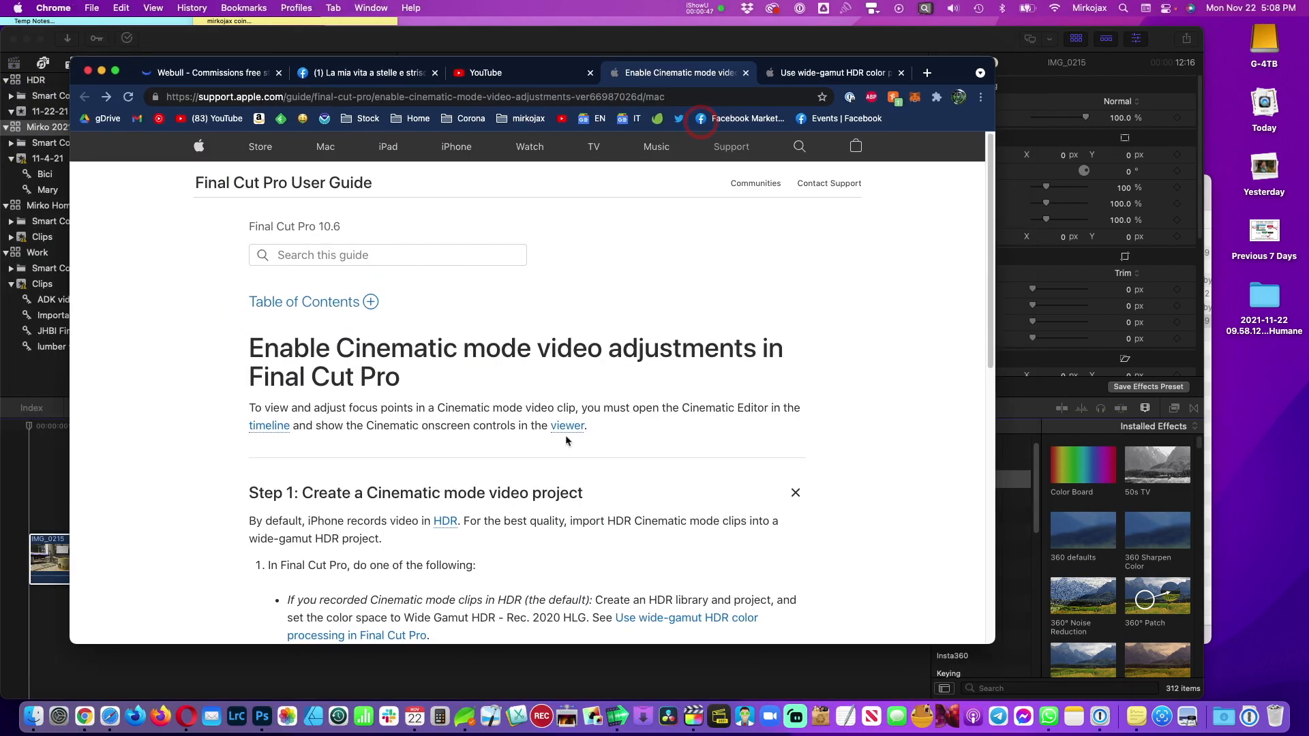
Scroll through Apple's guide on enabling Cinematic mode adjustments in Final Cut Pro.
{"action": "scroll", "scroll_direction": "down", "scroll_amount": 3}
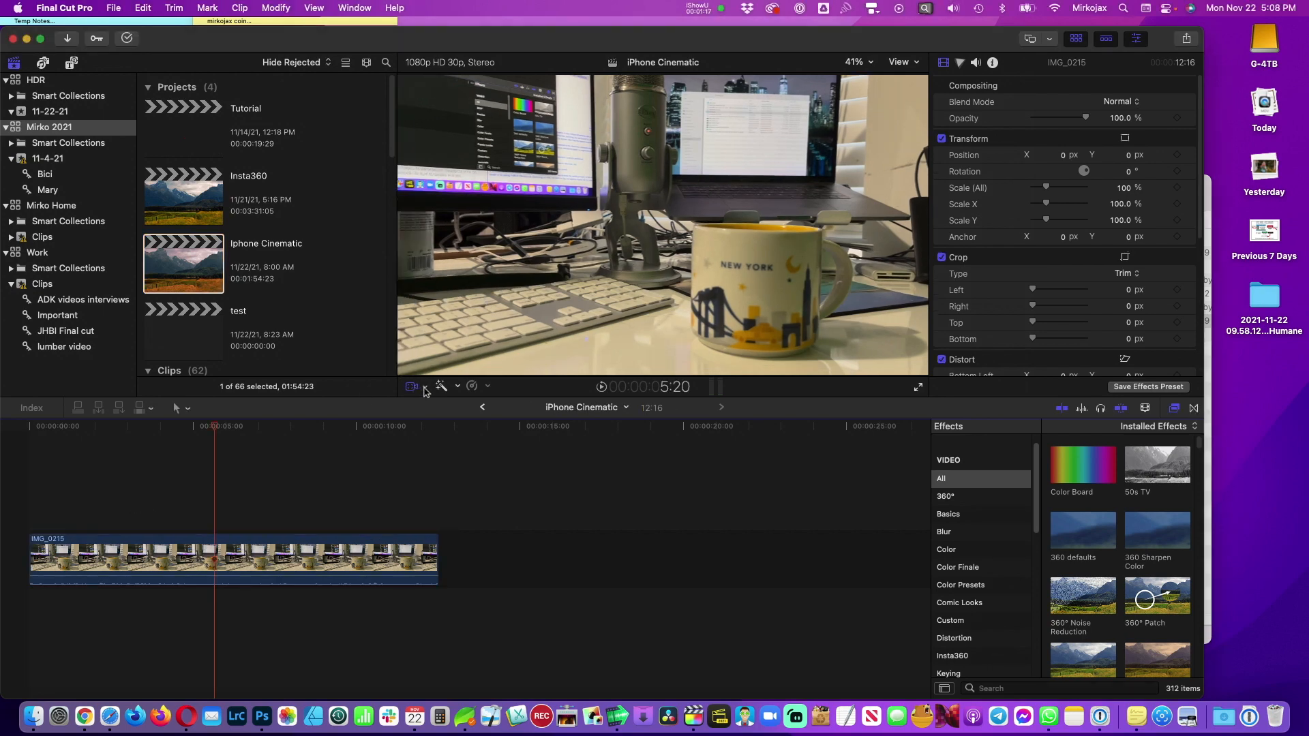
Show Cinematic controls in the viewer and tick Cinematic for IMG_0215, depth of field 2.8.
{"action": "left_click", "coordinate": [442, 386]}
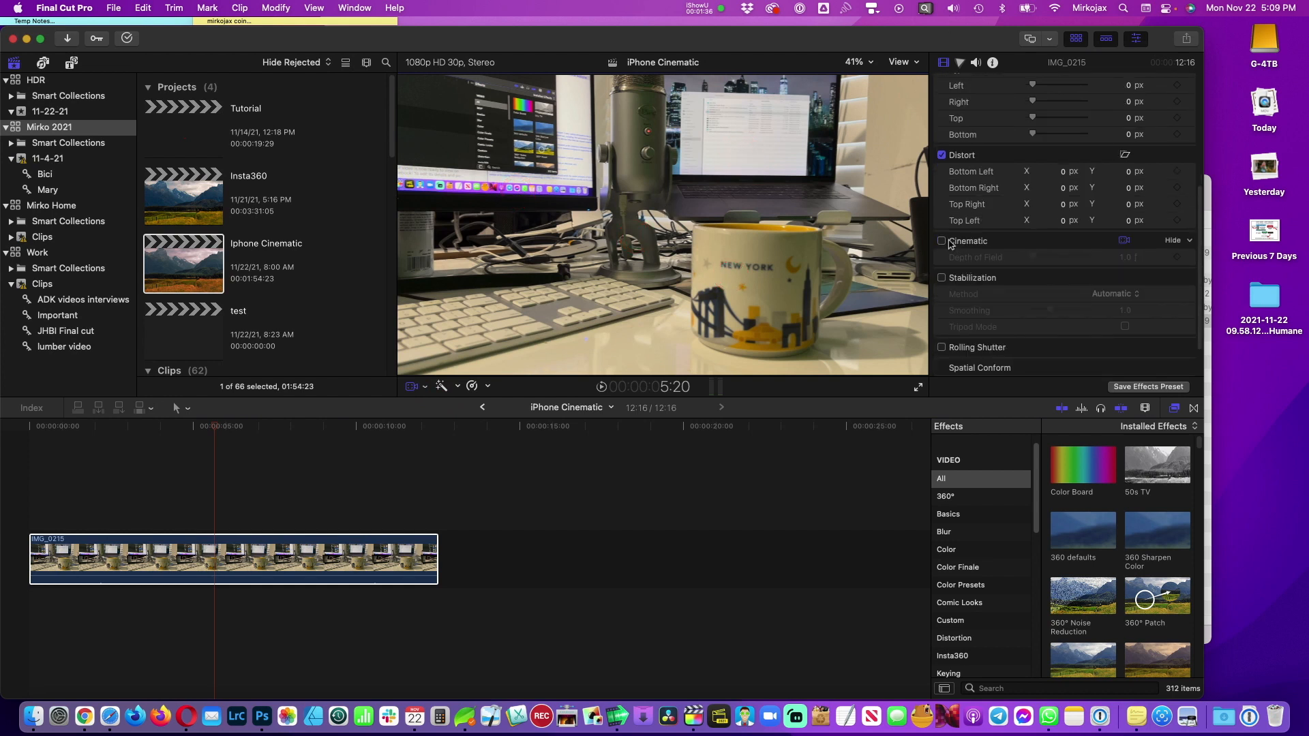
{"action": "left_click", "coordinate": [942, 241]}
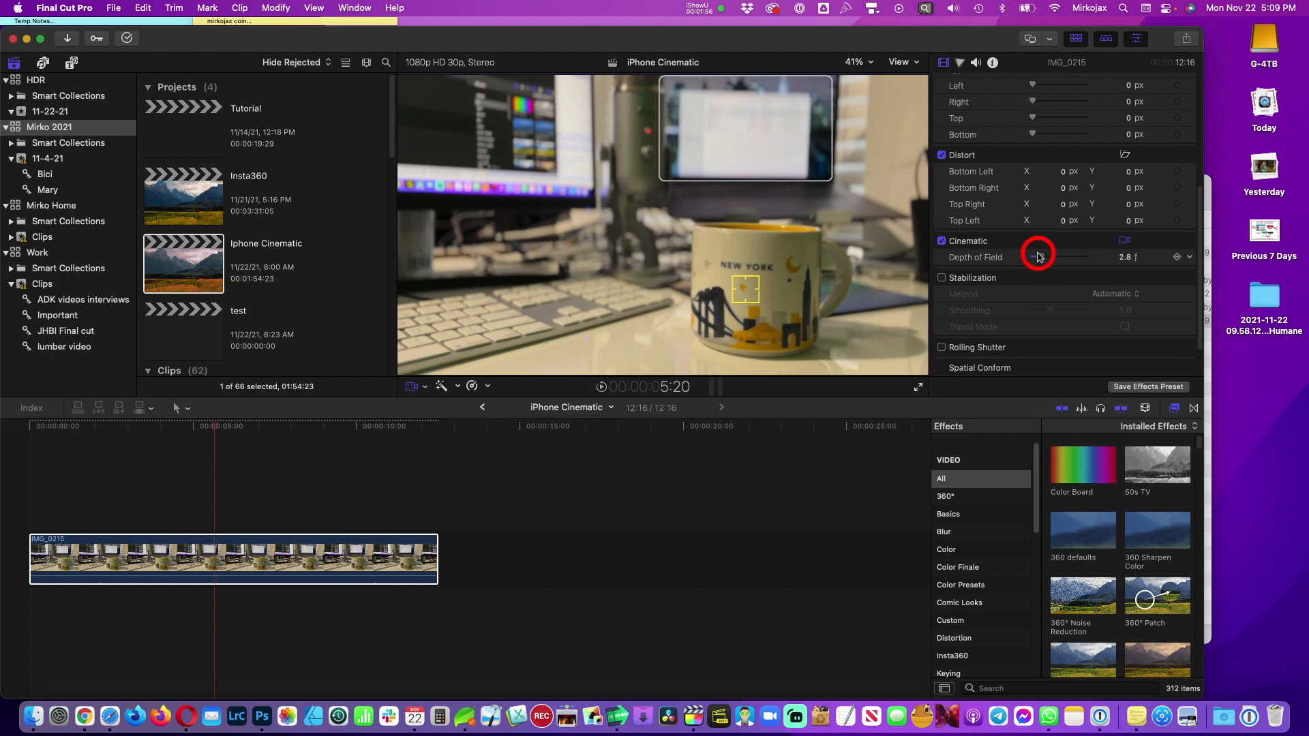
Try depth of field at 10 and 16, return it to 2.0, and refocus the shot on the background.
{"action": "left_click_drag", "start_coordinate": [1039, 256], "coordinate": [1032, 256]}
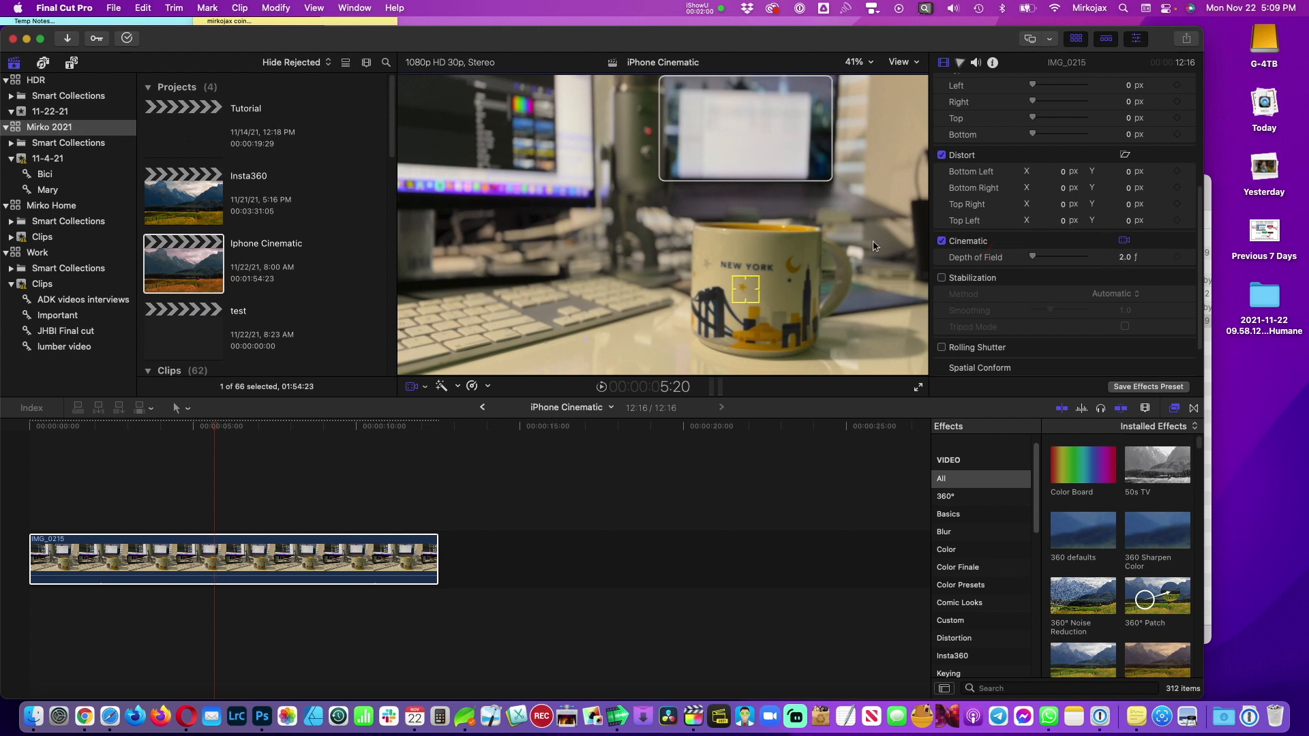
{"action": "left_click_drag", "start_coordinate": [1032, 257], "coordinate": [1077, 257]}
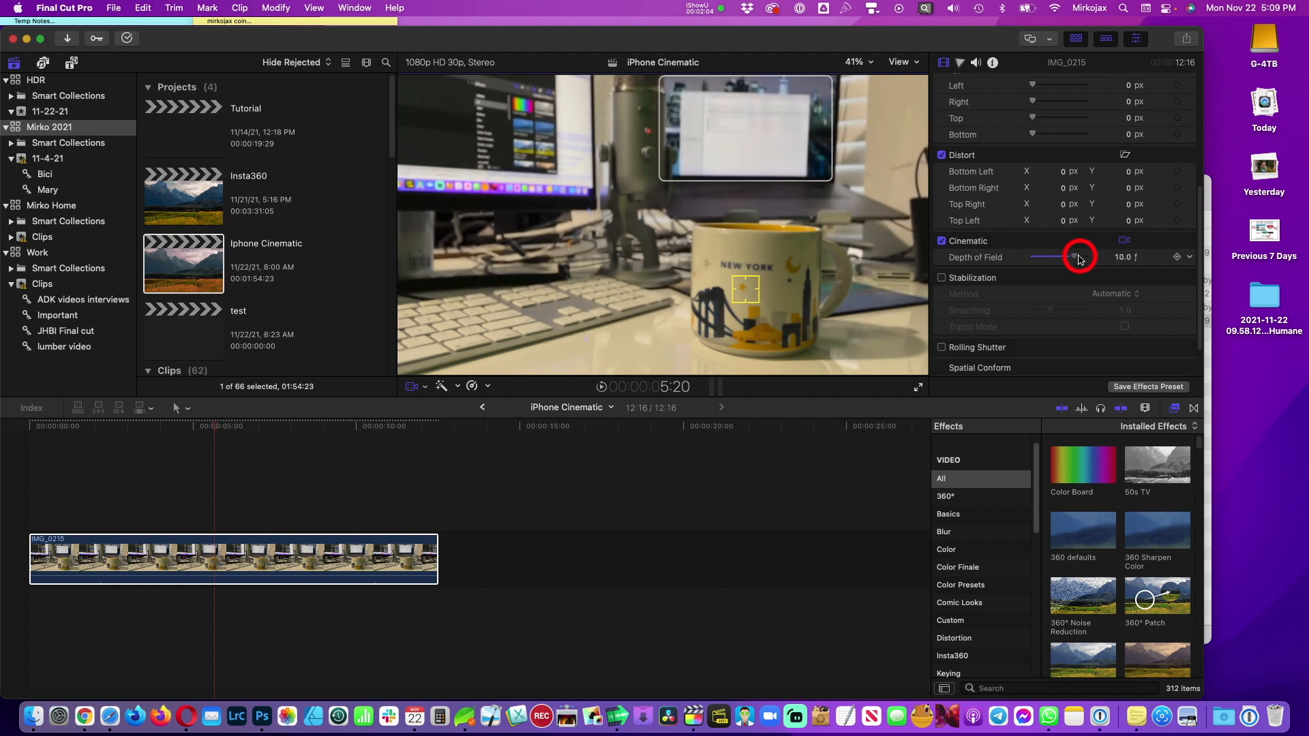
{"action": "left_click_drag", "start_coordinate": [1056, 257], "coordinate": [1085, 257]}
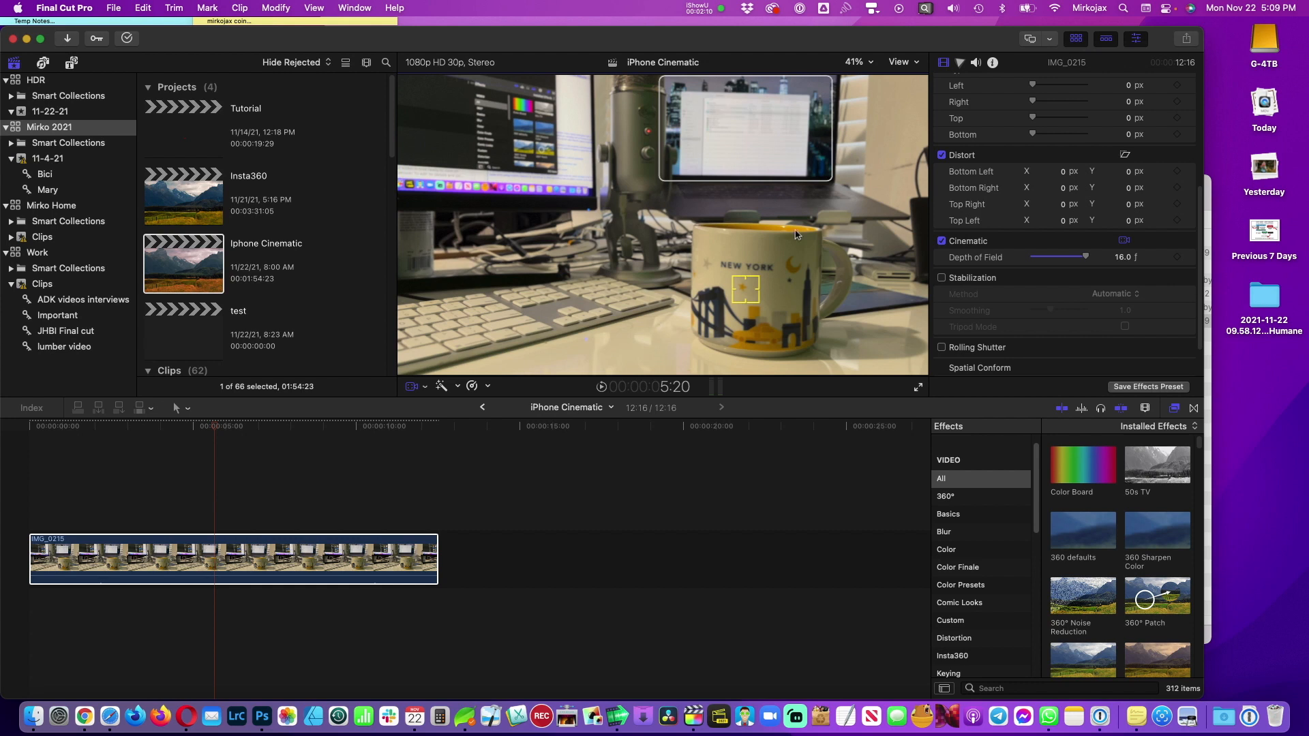
{"action": "left_click_drag", "start_coordinate": [1085, 257], "coordinate": [1033, 257]}
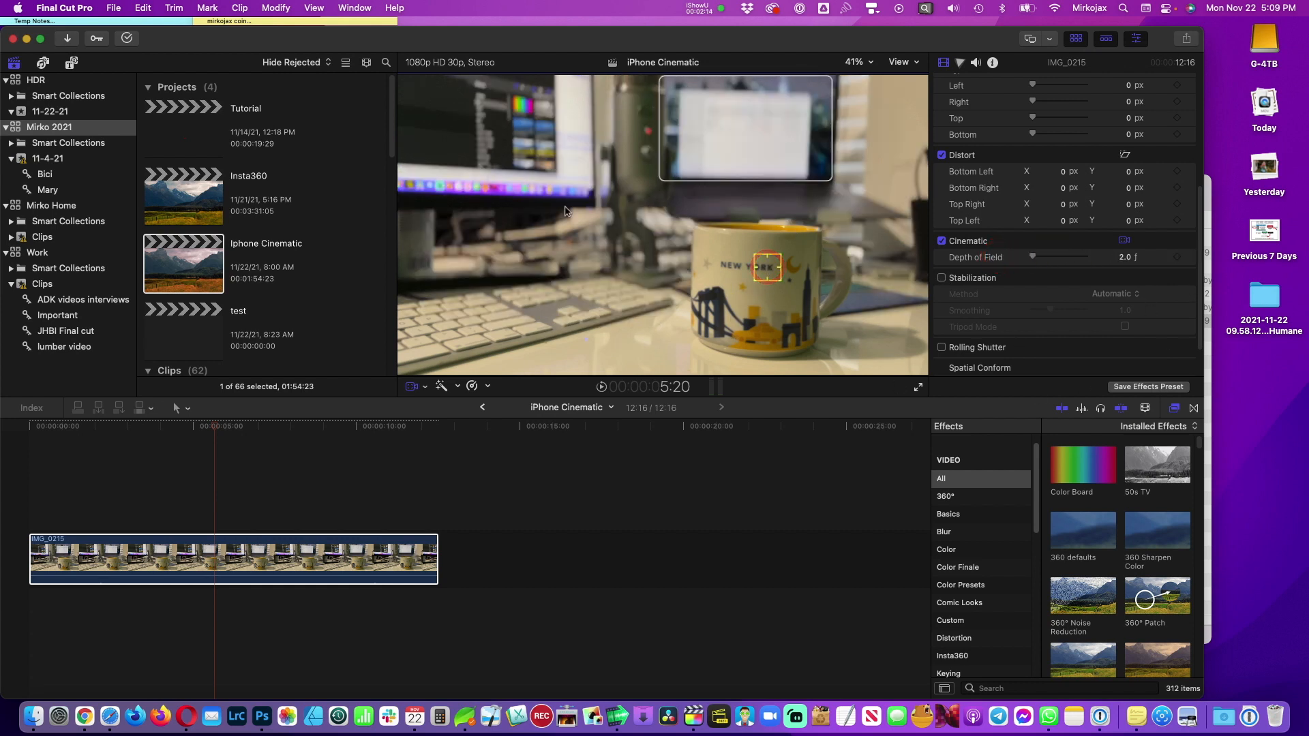
{"action": "left_click", "coordinate": [576, 293]}
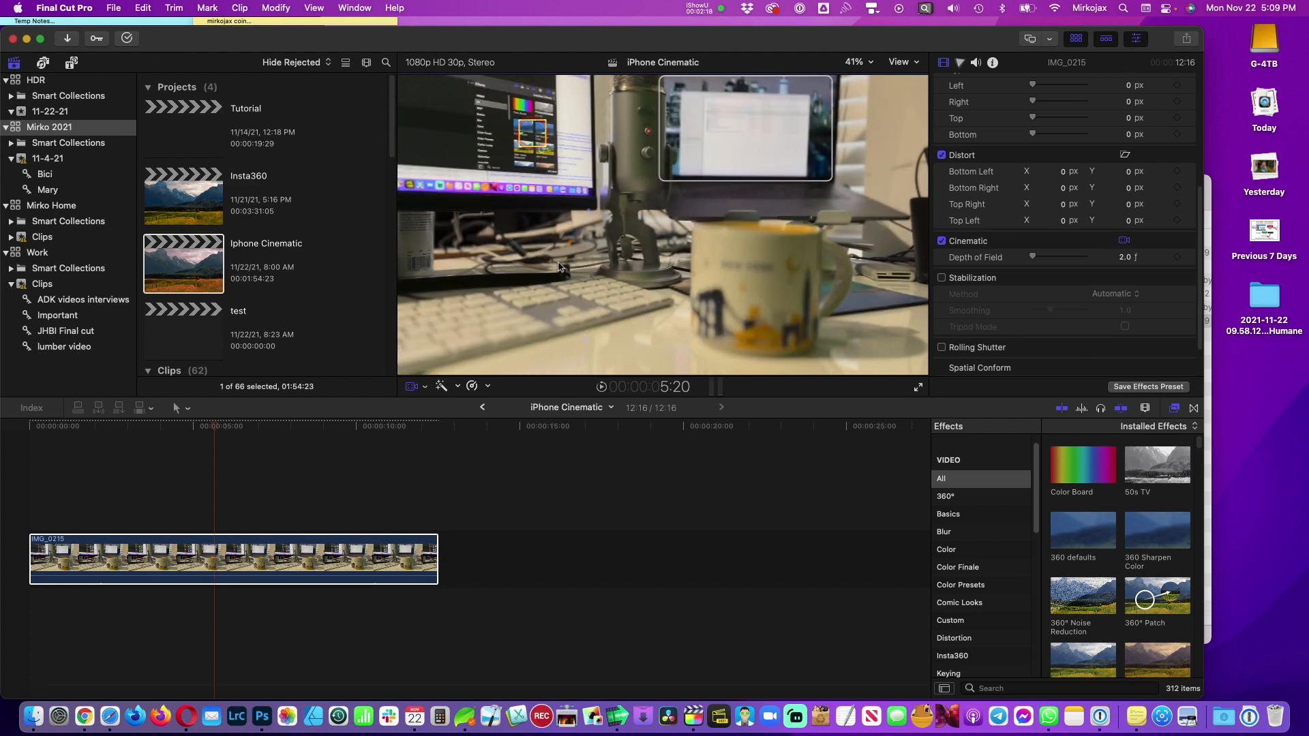
Select the IMG_0215 clip and show its Cinematic Editor focus points in the timeline.
{"action": "left_click", "coordinate": [238, 557]}
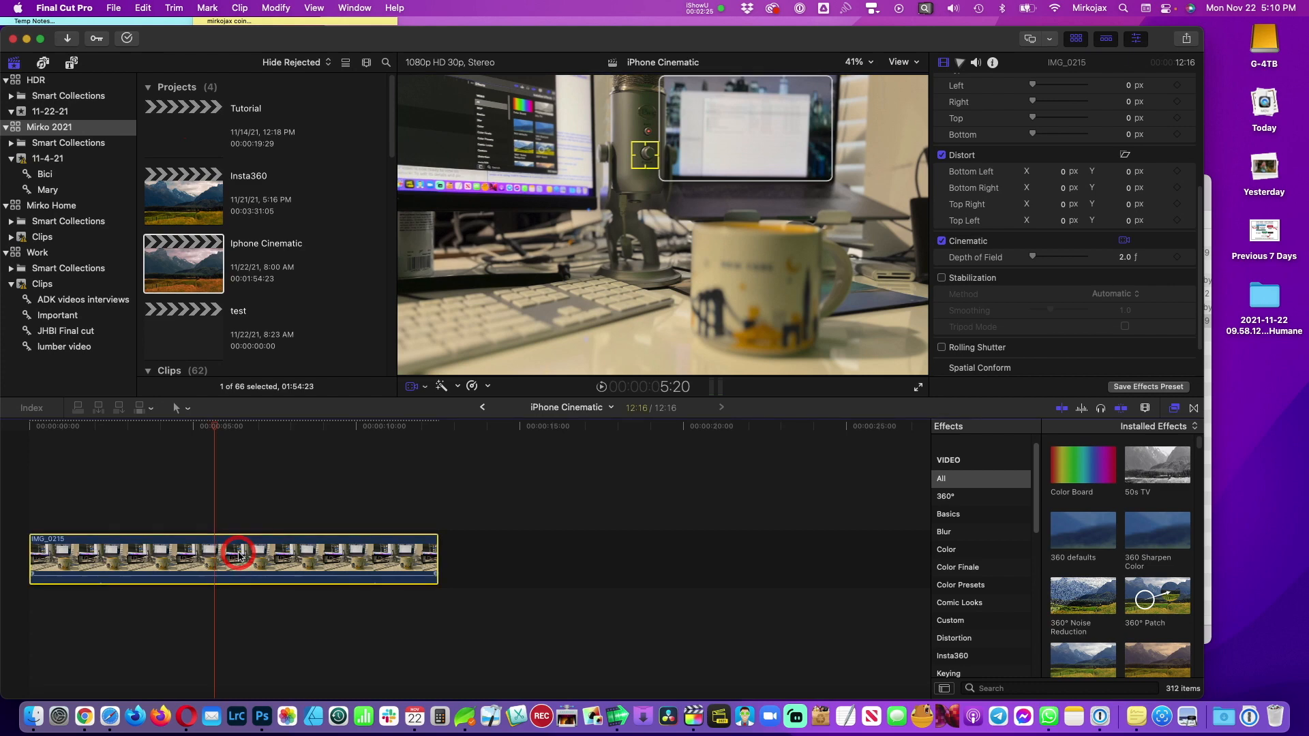
{"action": "right_click", "coordinate": [240, 557]}
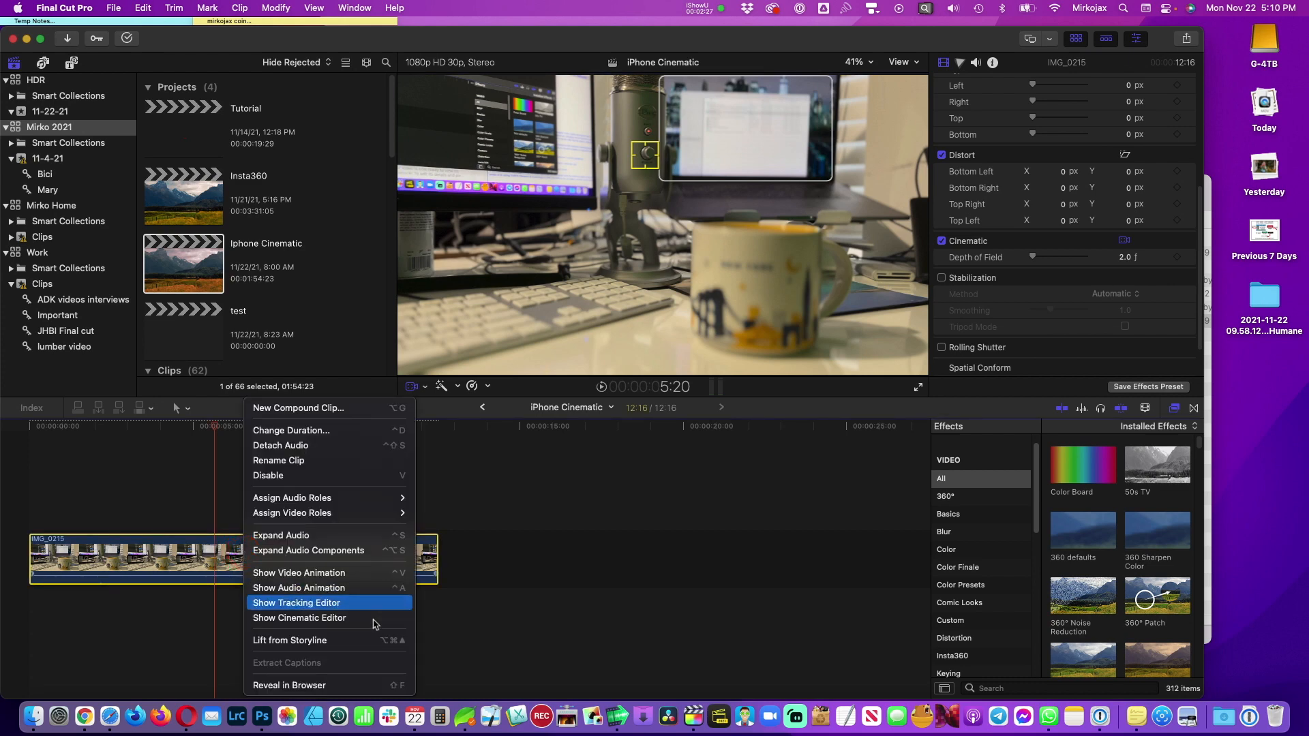
{"action": "mouse_move", "coordinate": [299, 617]}
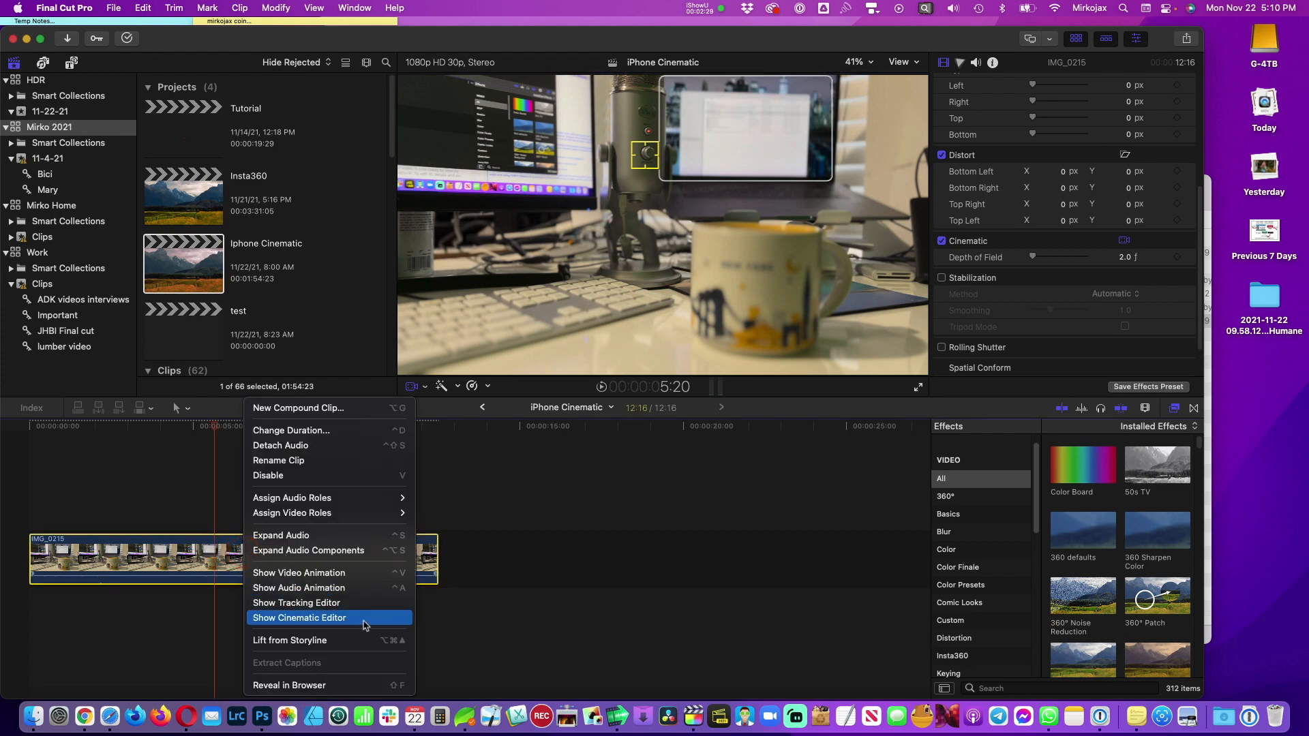
{"action": "left_click", "coordinate": [299, 617]}
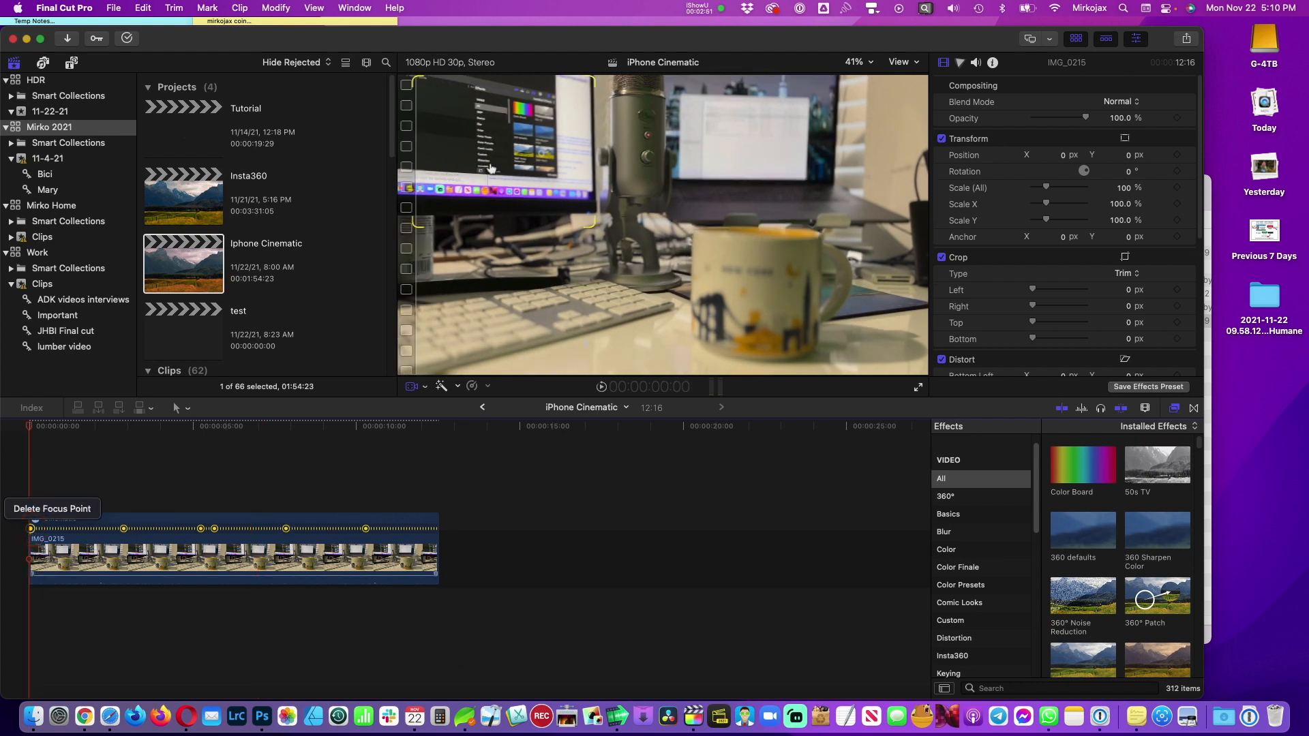
Delete an extra focus point, focus on the mug, and check focus near three seconds.
{"action": "left_click", "coordinate": [769, 301]}
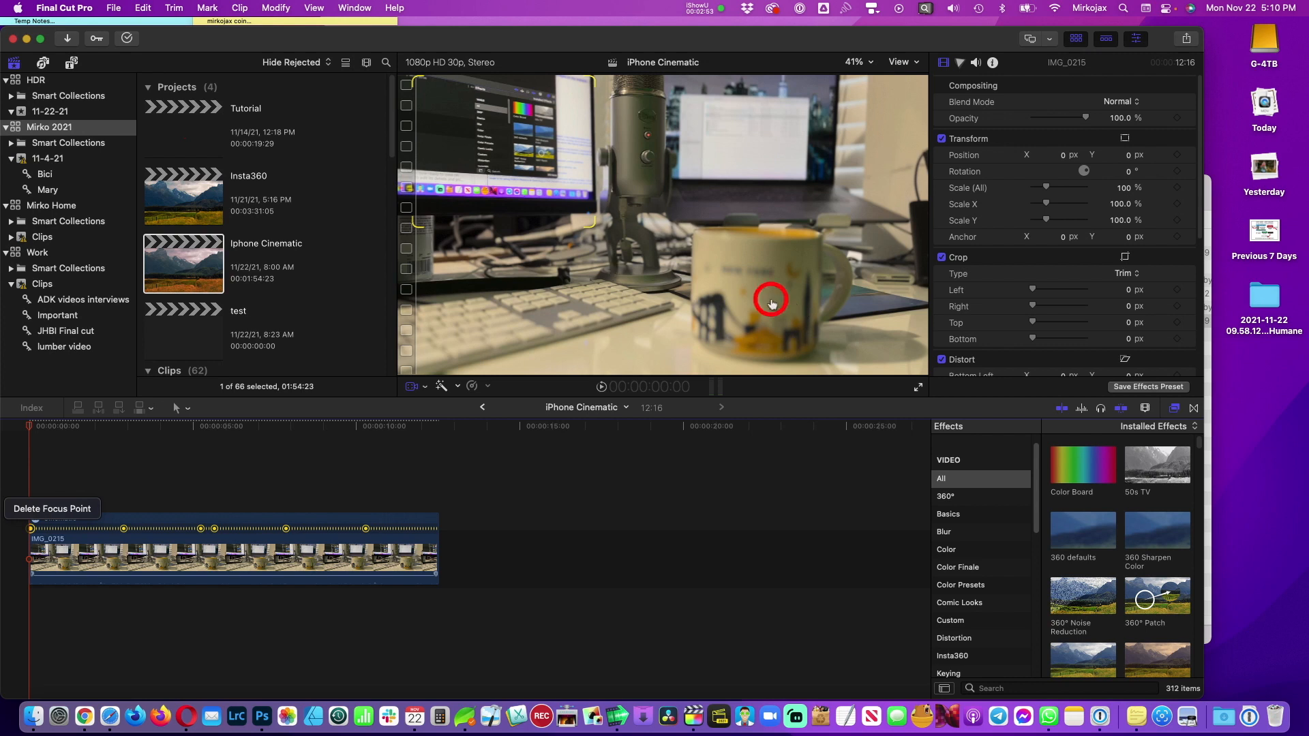
{"action": "left_click", "coordinate": [770, 302]}
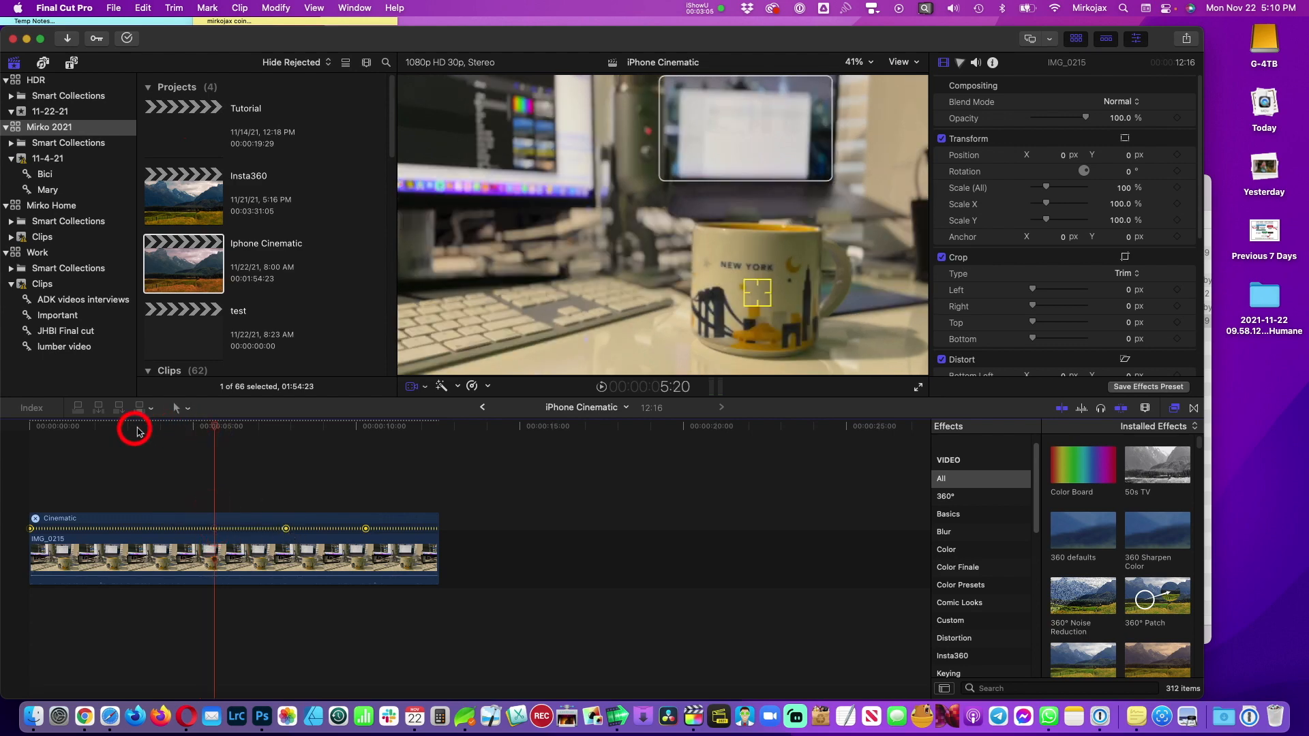
{"action": "left_click", "coordinate": [140, 425]}
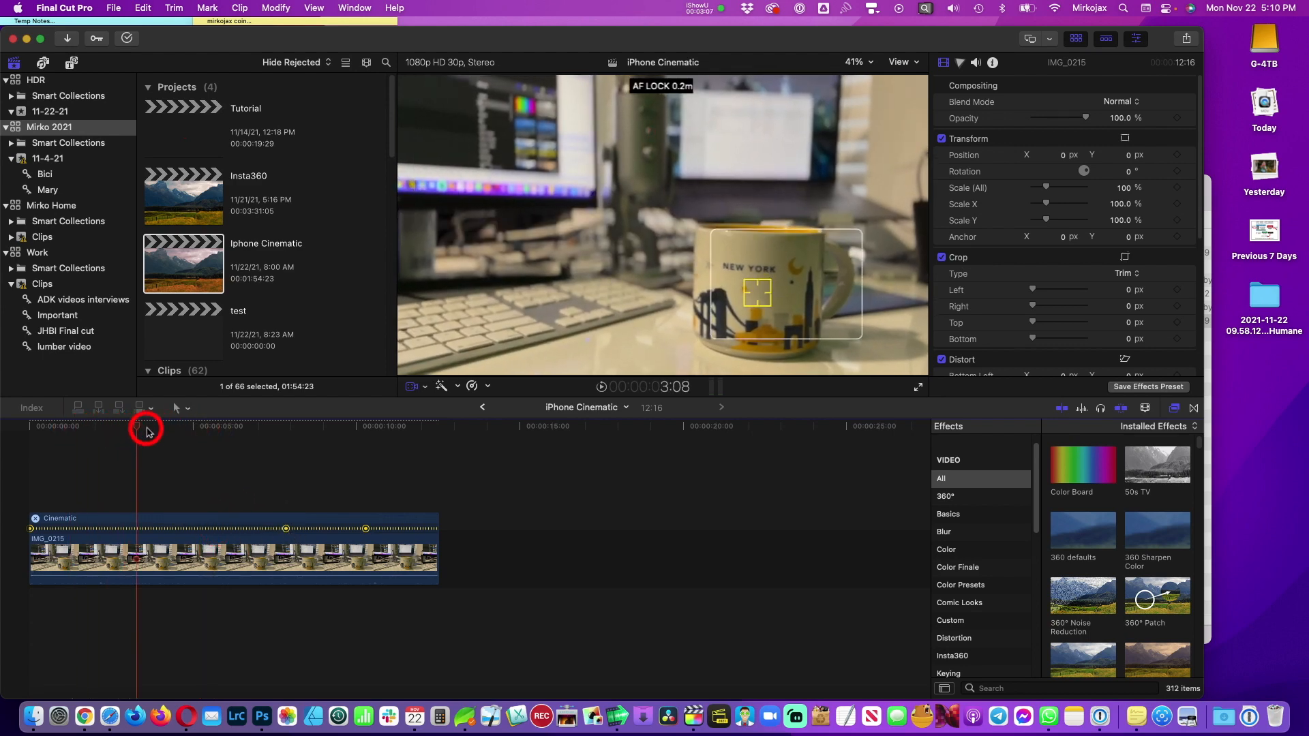
{"action": "left_click", "coordinate": [287, 425]}
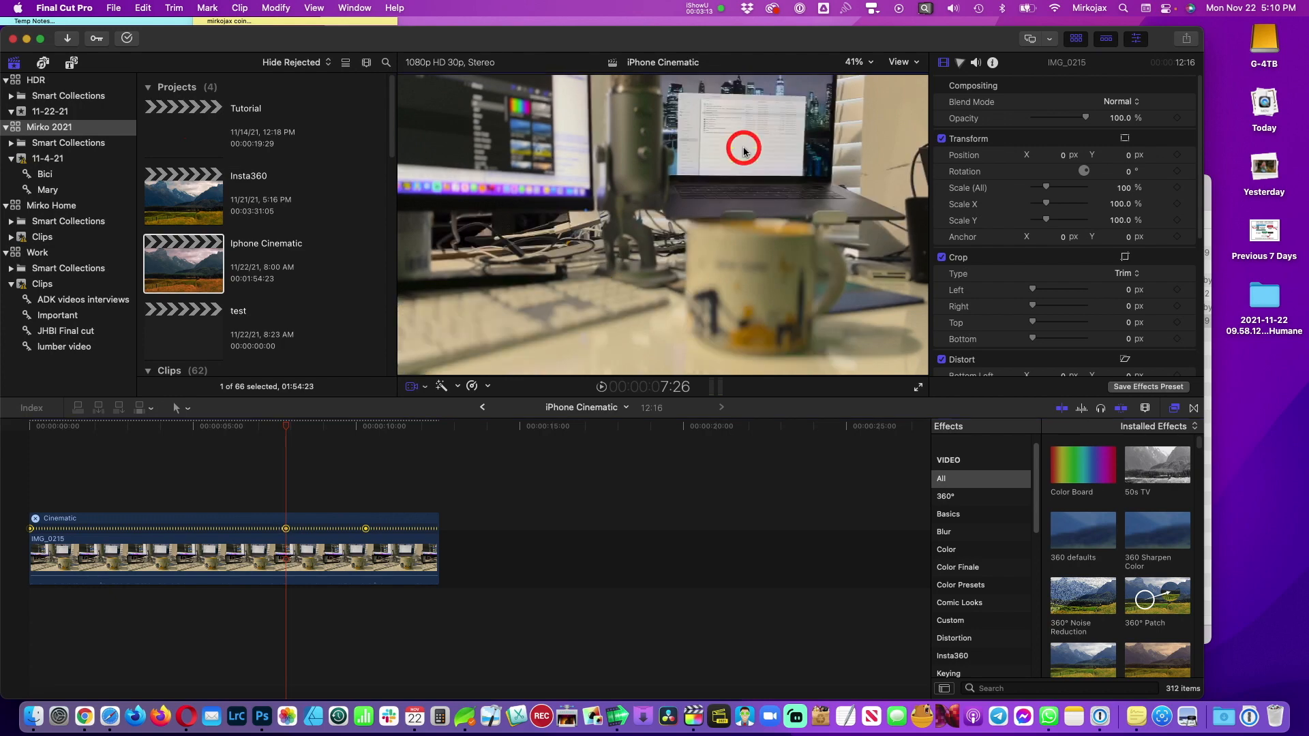
Add a focus point on the laptop screen, remove the one near ten seconds, and review from the start.
{"action": "left_click", "coordinate": [743, 150]}
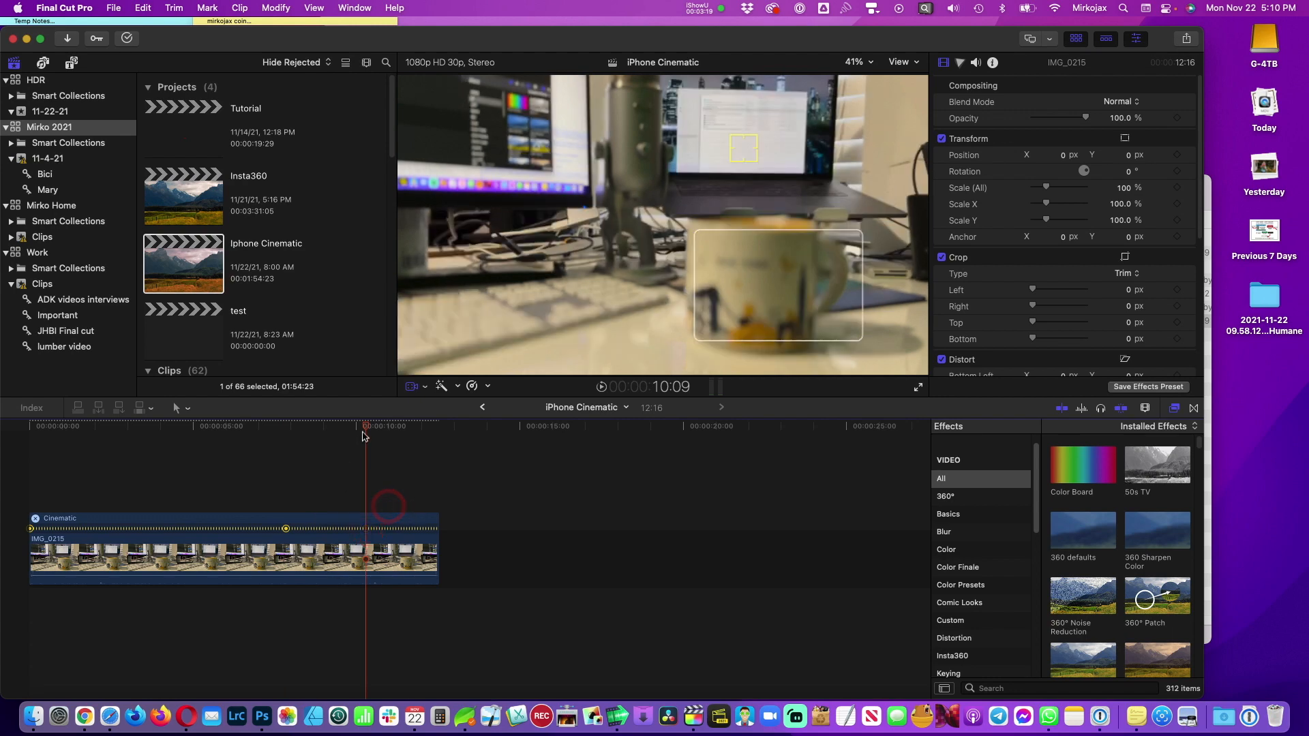
{"action": "left_click", "coordinate": [150, 425]}
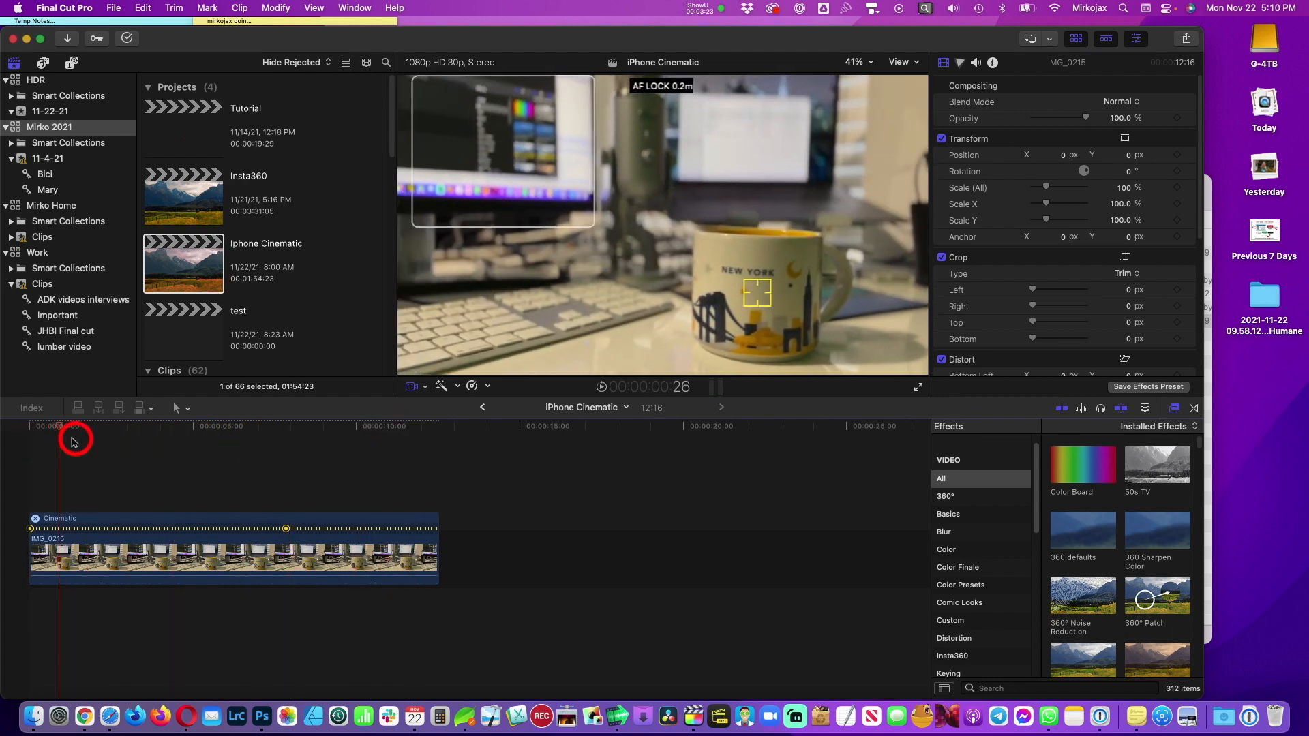
{"action": "left_click", "coordinate": [207, 442]}
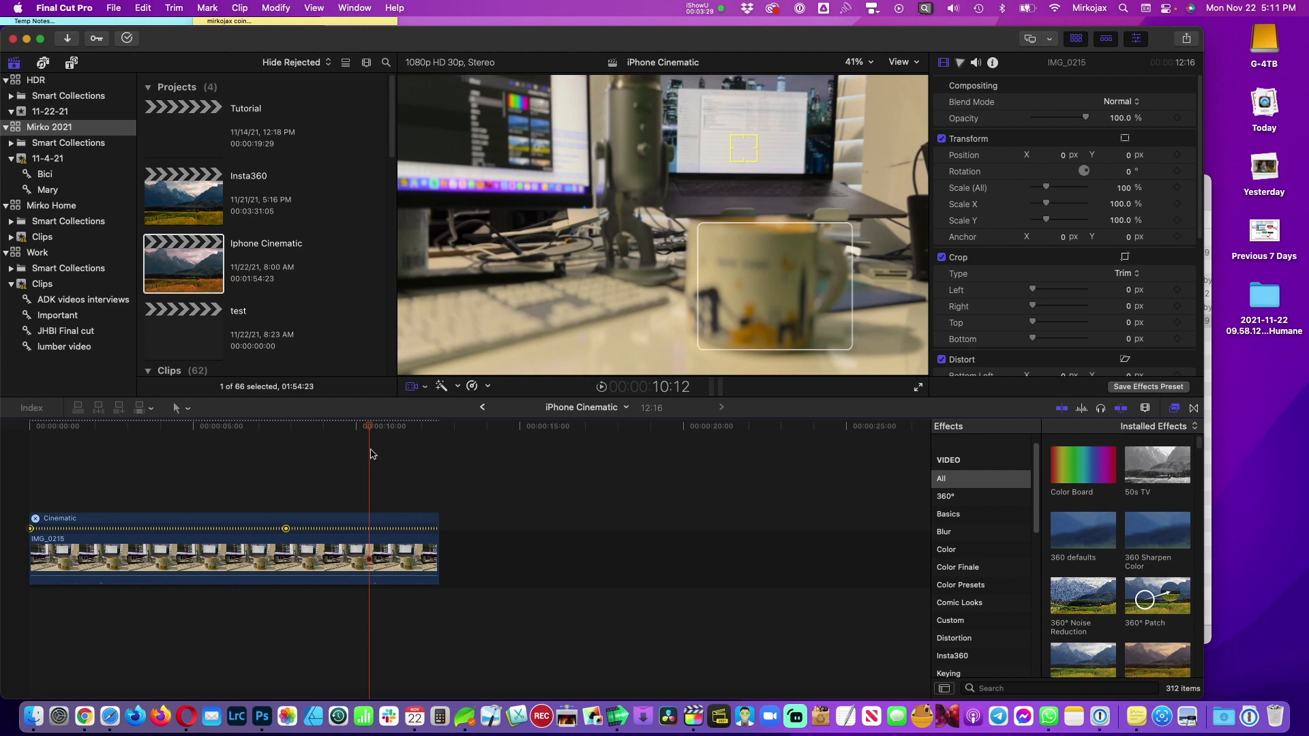
{"action": "left_click", "coordinate": [350, 425]}
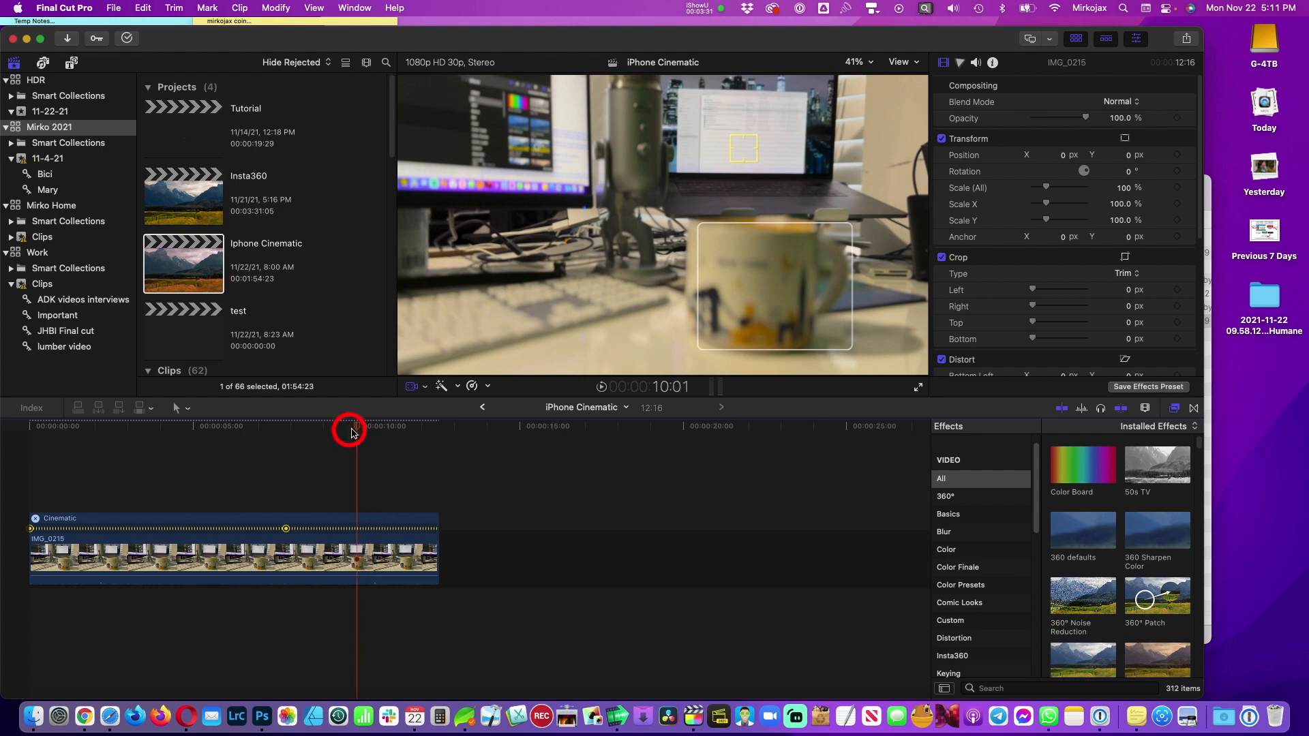
{"action": "left_click_drag", "start_coordinate": [350, 430], "coordinate": [290, 440]}
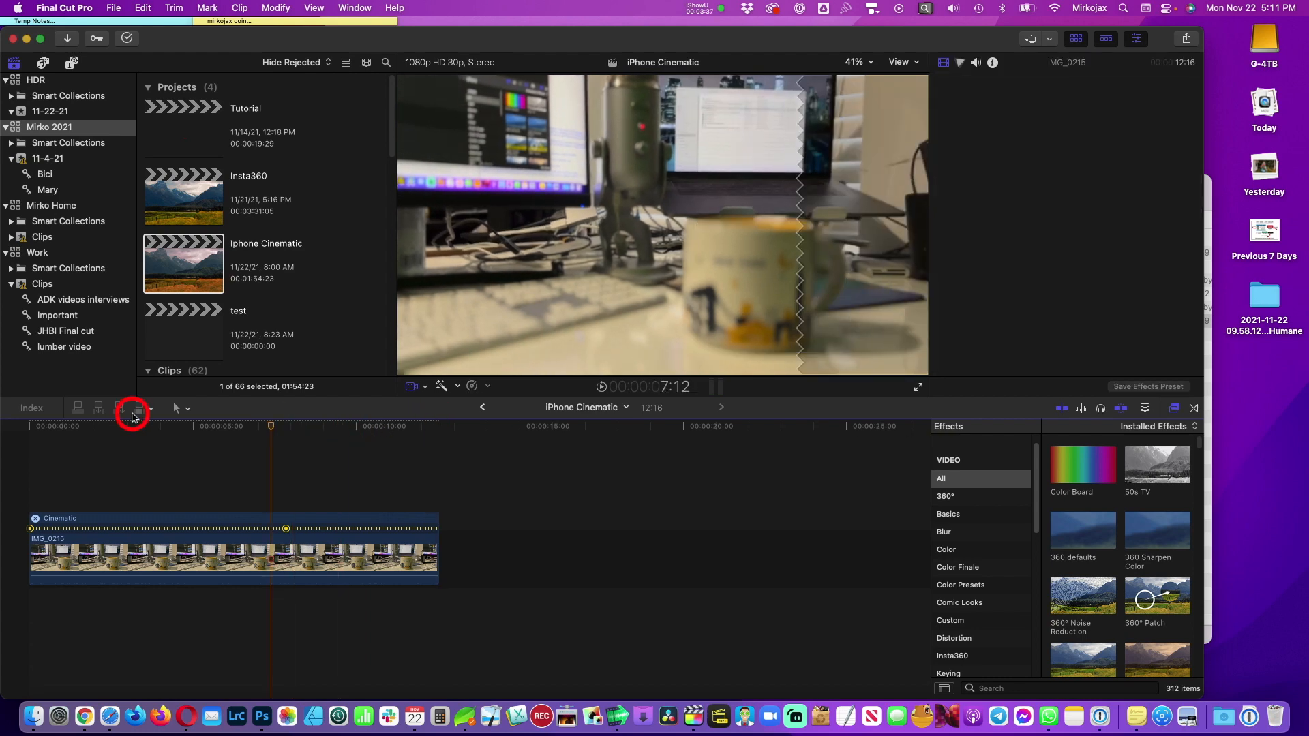
{"action": "left_click", "coordinate": [245, 439]}
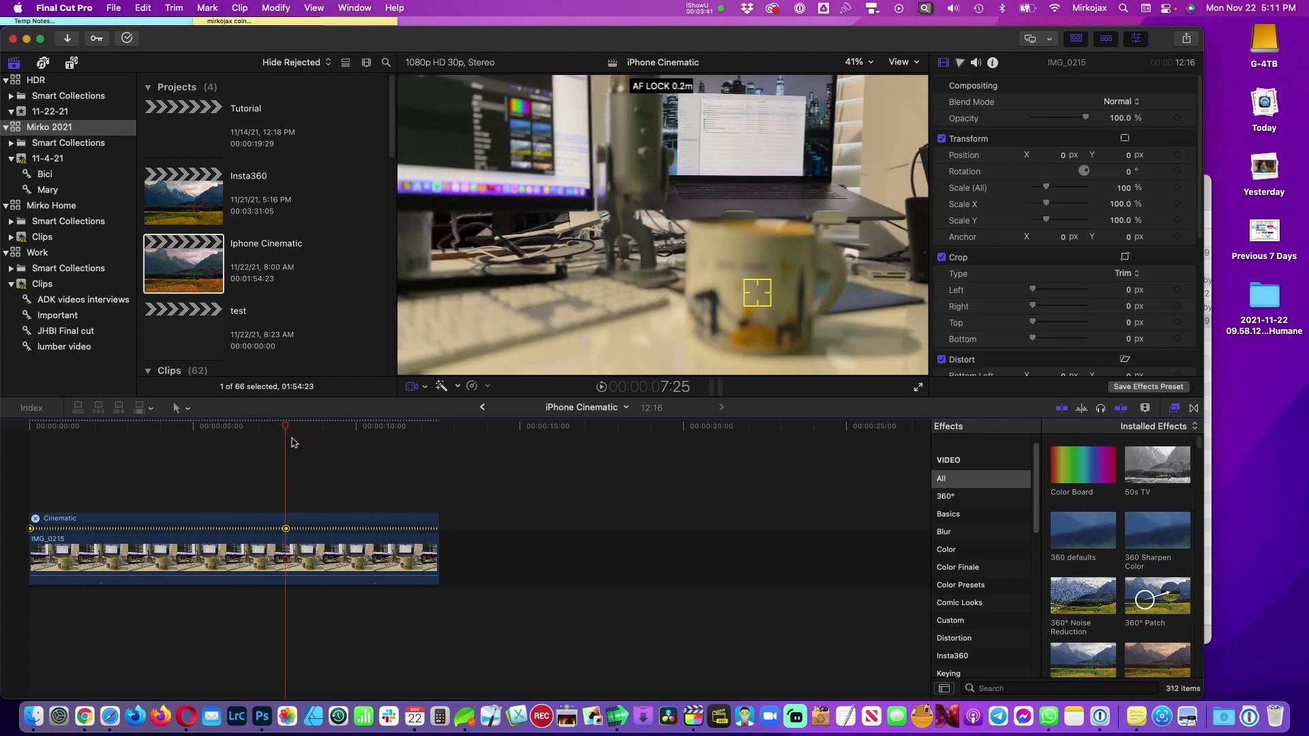
{"action": "mouse_move", "coordinate": [591, 278]}
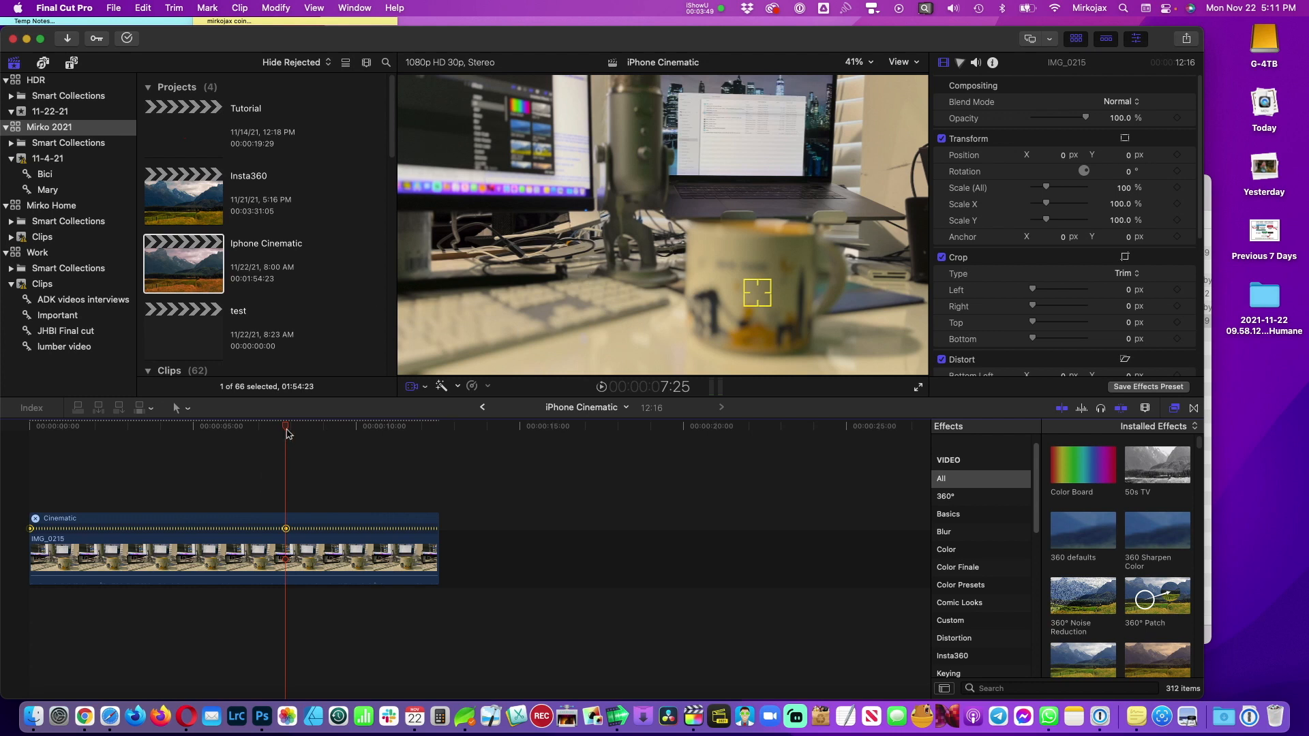
{"action": "left_click", "coordinate": [448, 426]}
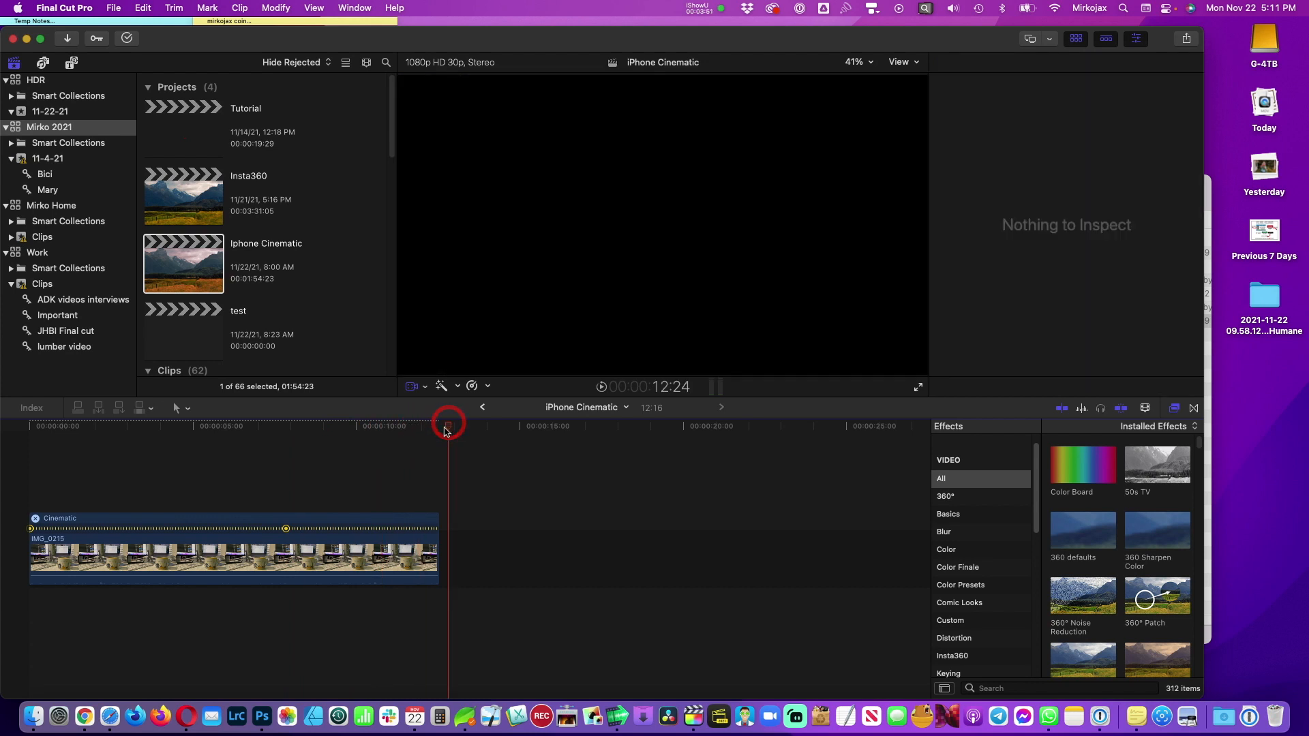